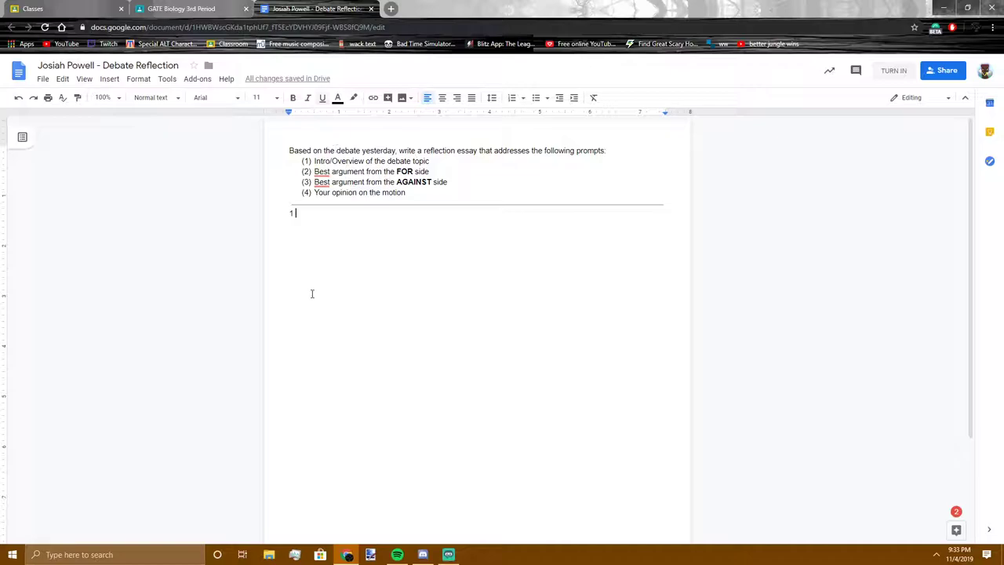
Step: Remove 'doing' and start answer 1: 'This debate was about how it should be... modify embryos'
{"action": "type", "text": "\"doing\""}
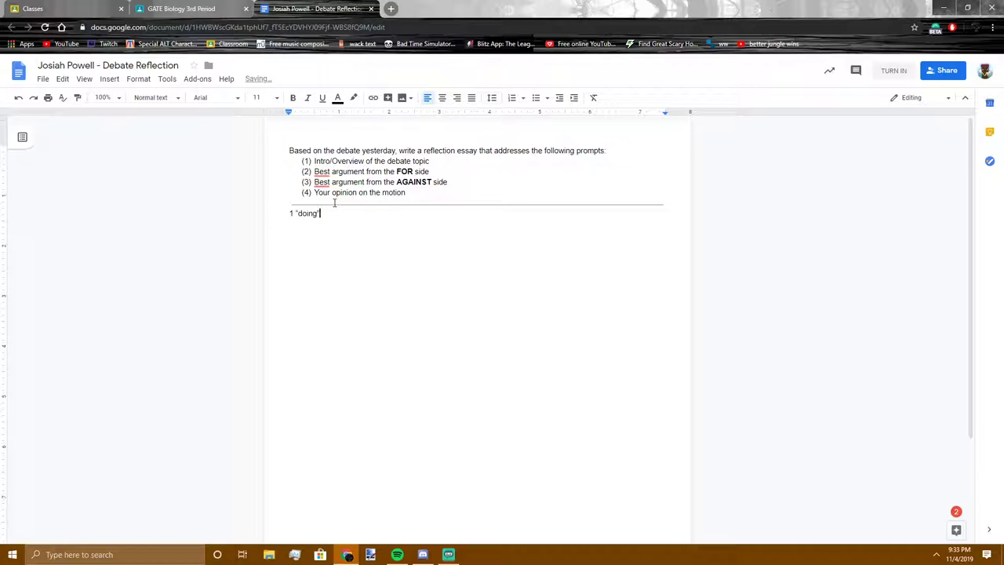
{"action": "key", "text": "Backspace"}
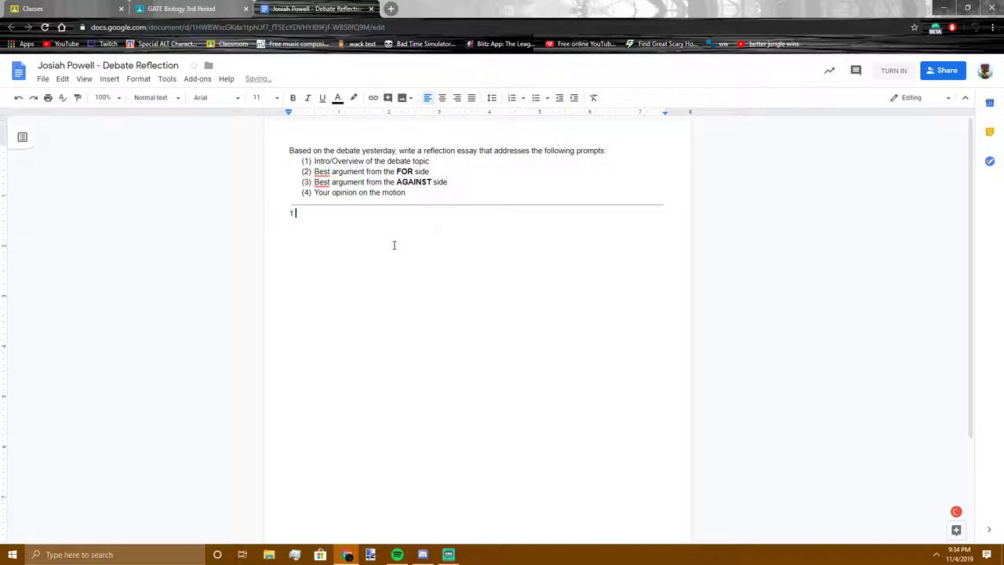
{"action": "type", "text": "This debate was about"}
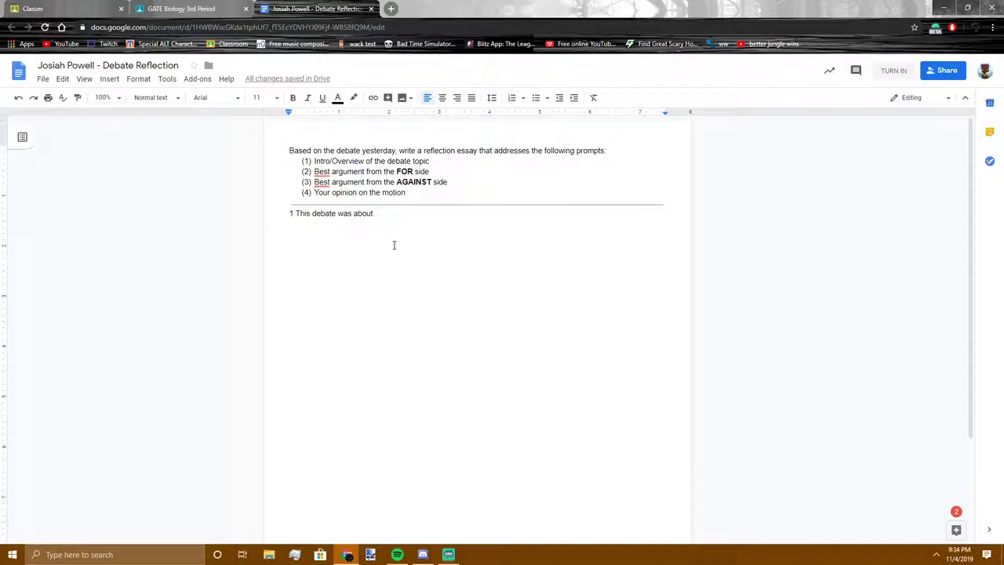
{"action": "type", "text": "how it should be wrong or be right to be able to genetically"}
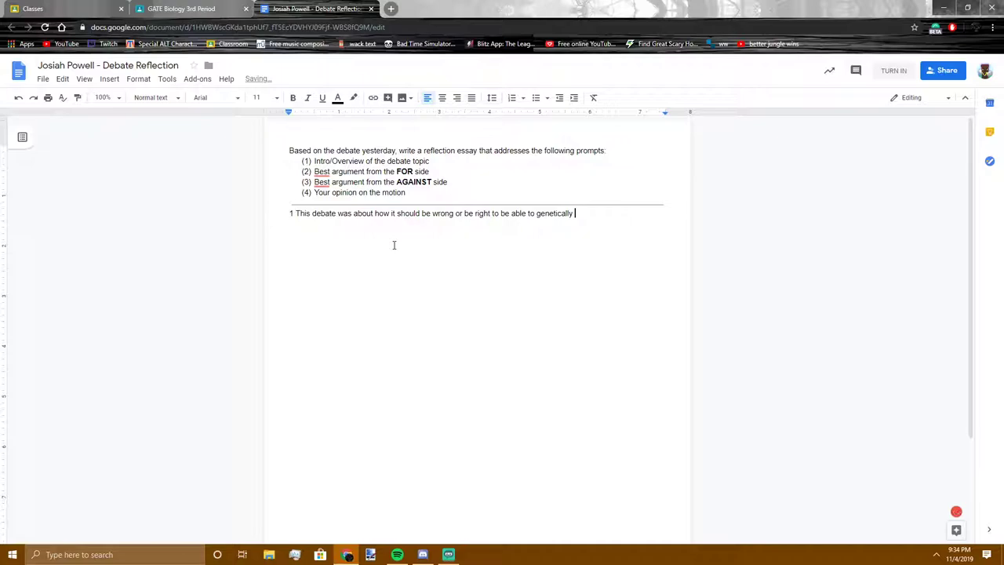
{"action": "type", "text": "modify emb"}
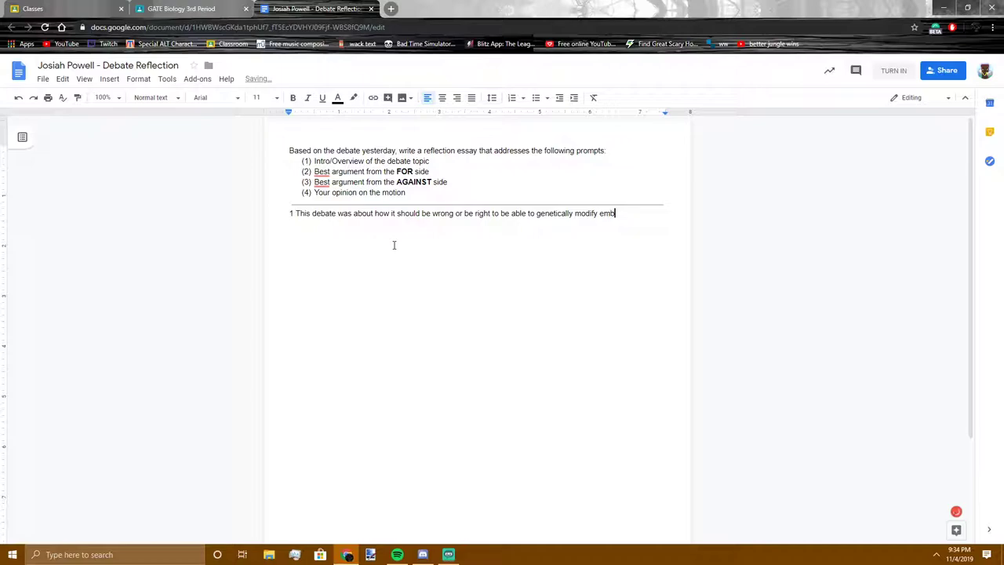
{"action": "type", "text": "ri"}
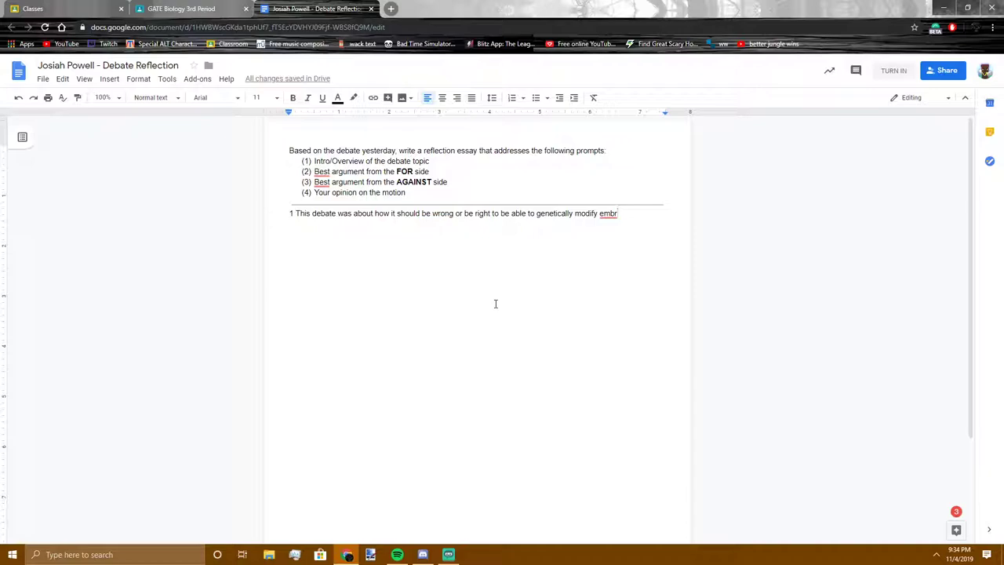
{"action": "type", "text": "yos of"}
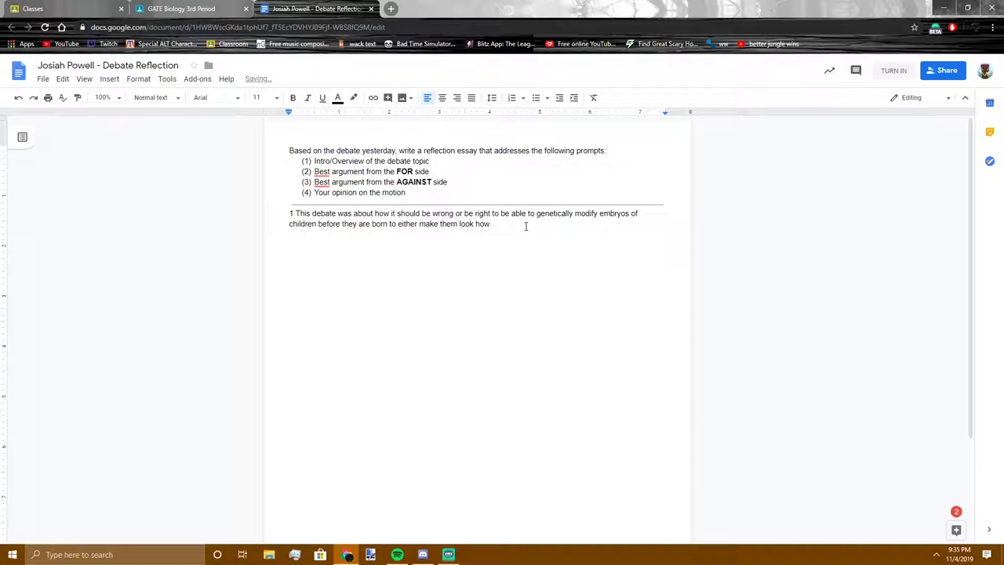
Step: Add 'you want them to look' and 'edit out' to answer 1's opening sentence
{"action": "type", "text": "you want them to lik"}
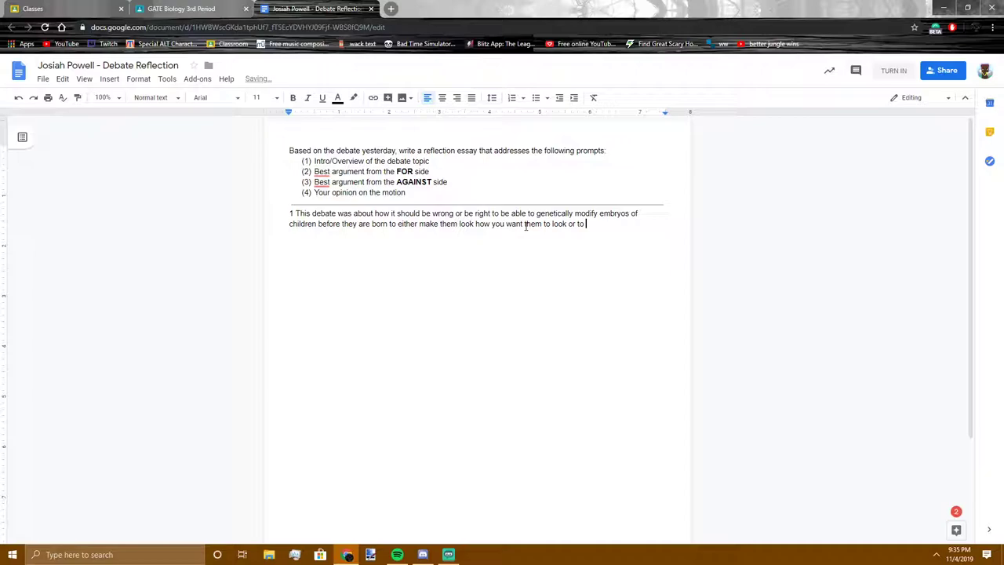
{"action": "type", "text": "edit out"}
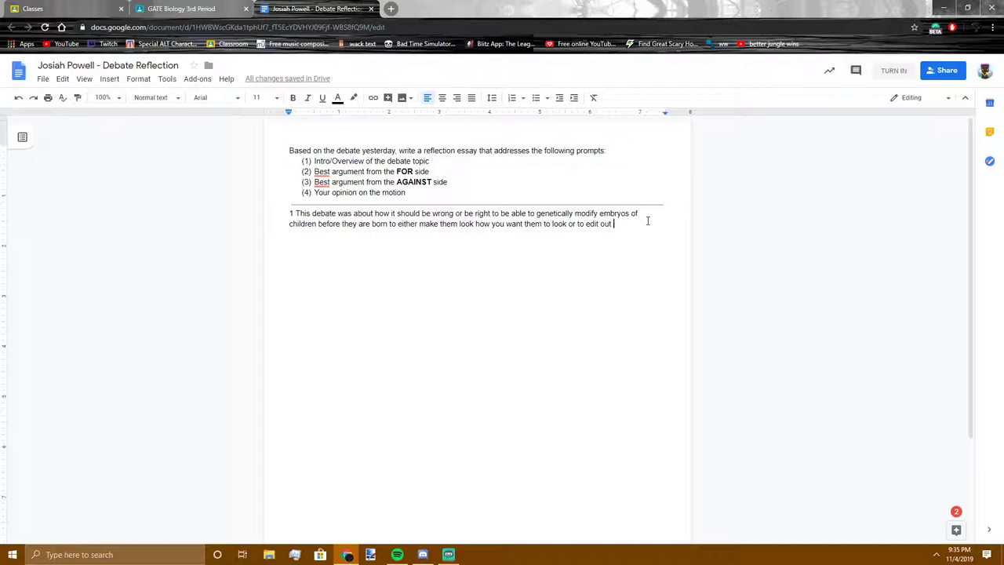
{"action": "type", "text": "o"}
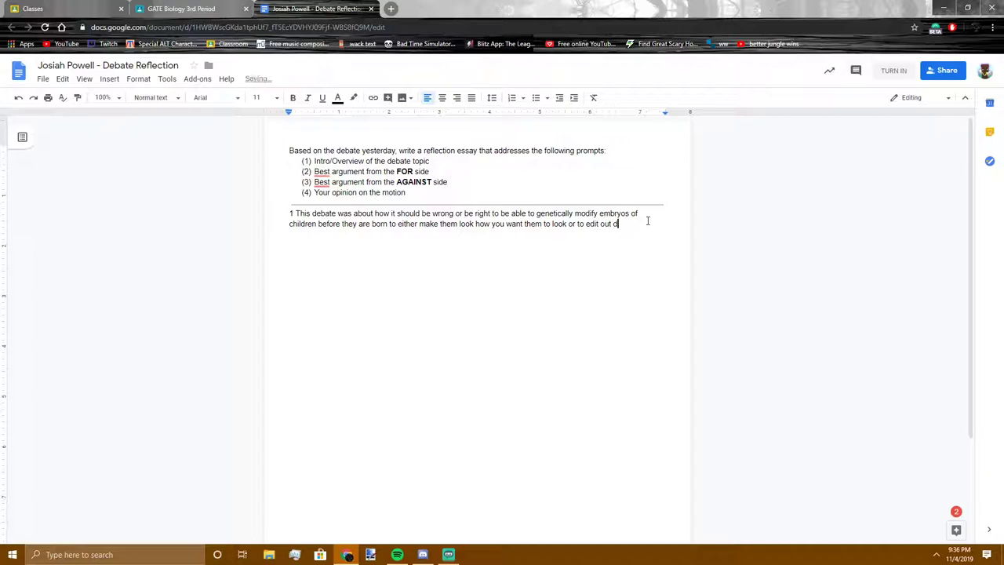
{"action": "type", "text": "genetically"}
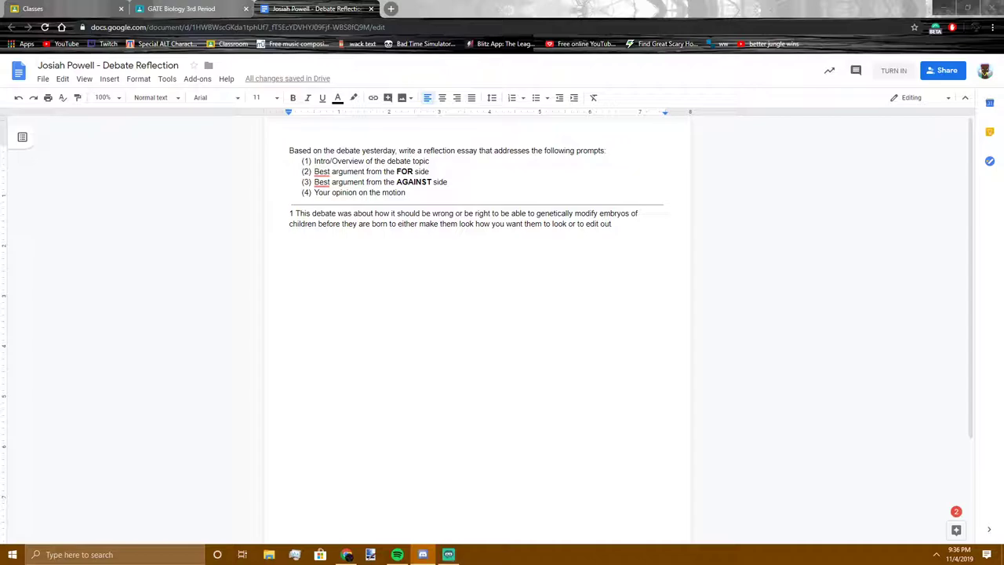
Step: Delete the partial word after 'edit out' and search Google for 'bag of potatoes'
{"action": "type", "text": "gen"}
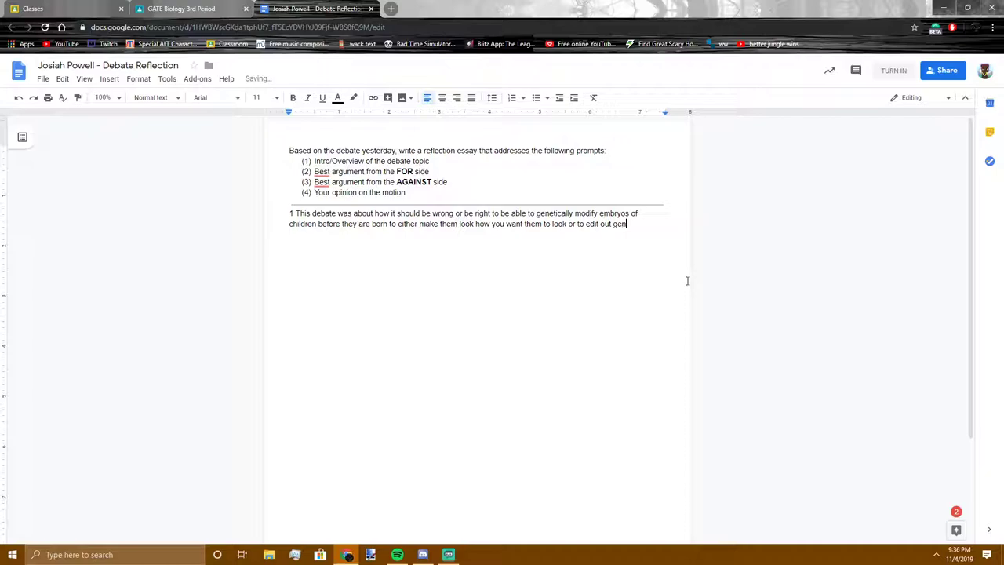
{"action": "key", "text": "backspace"}
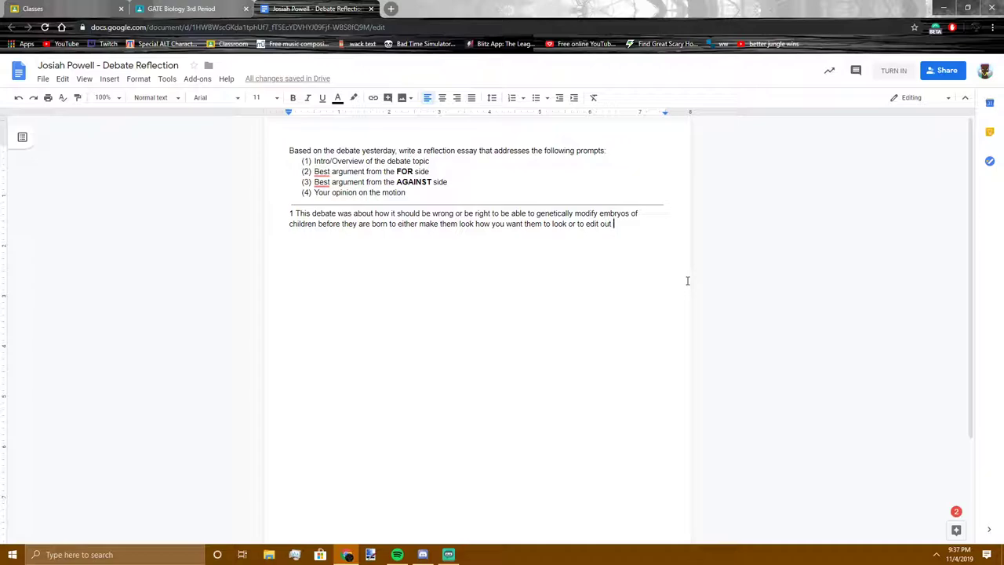
{"action": "type", "text": "bag of potati"}
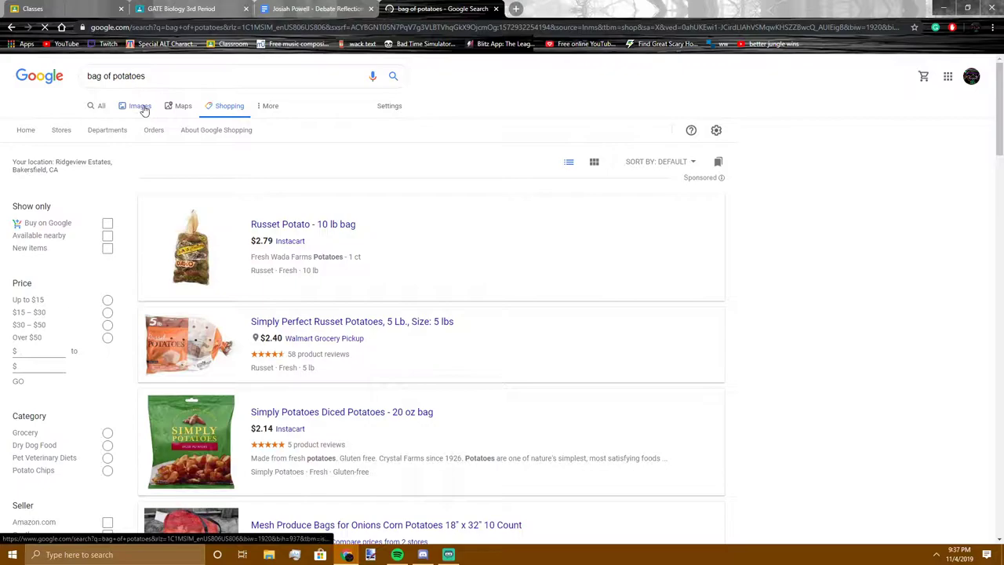
Step: Browse image results for potatoes and then pineapples, then return to the essay
{"action": "left_click", "coordinate": [139, 106]}
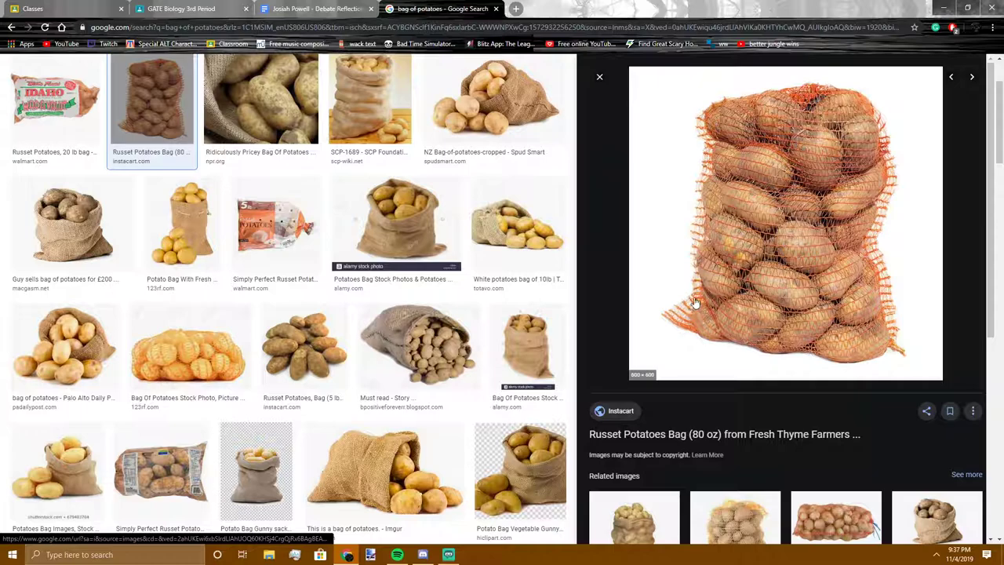
{"action": "mouse_move", "coordinate": [663, 273]}
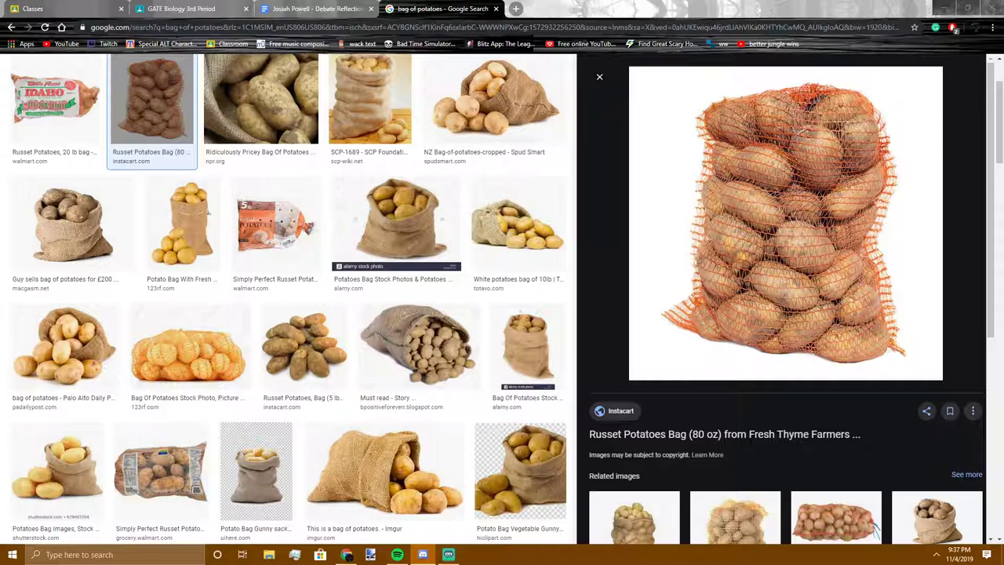
{"action": "type", "text": "pined"}
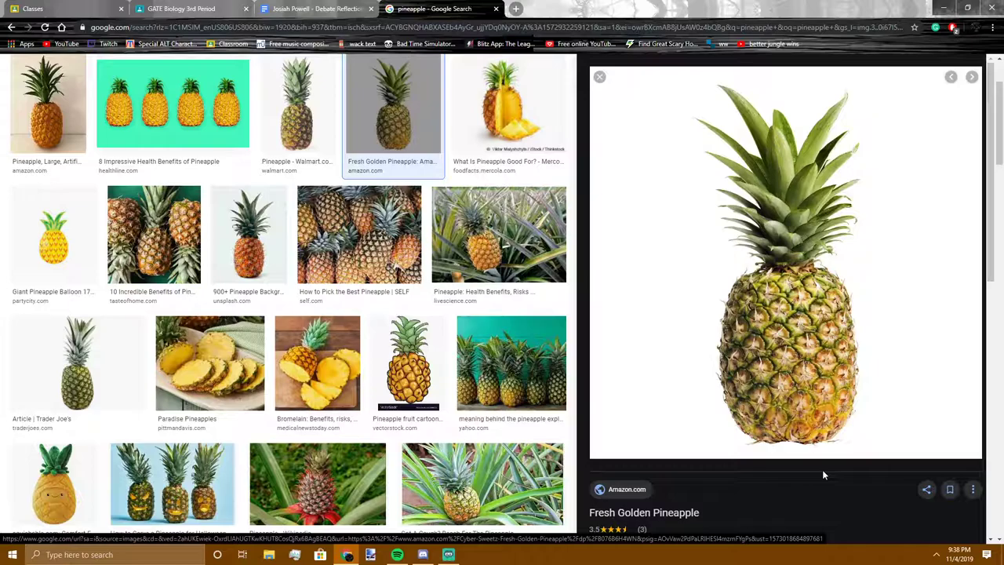
{"action": "mouse_move", "coordinate": [792, 462]}
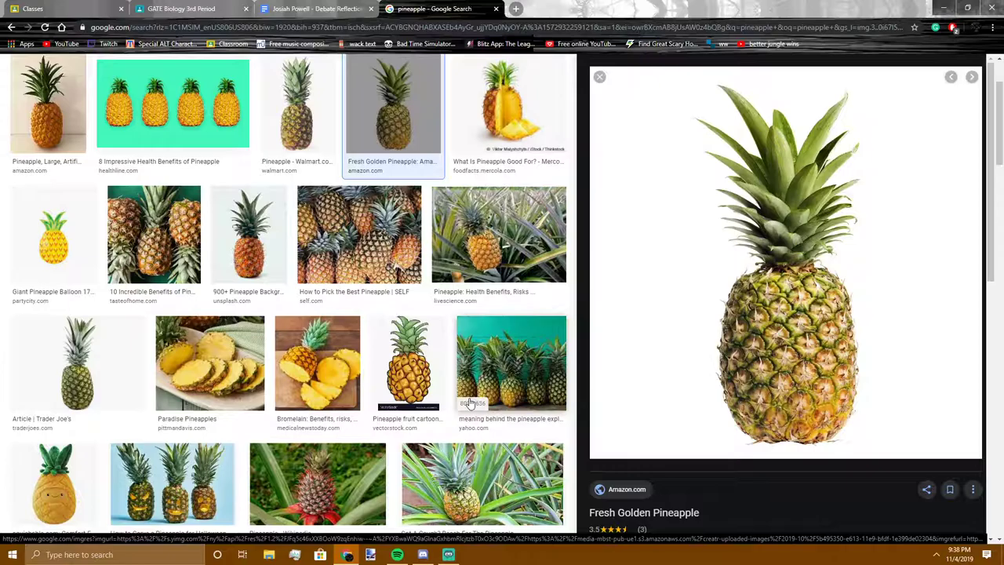
{"action": "left_click", "coordinate": [314, 8]}
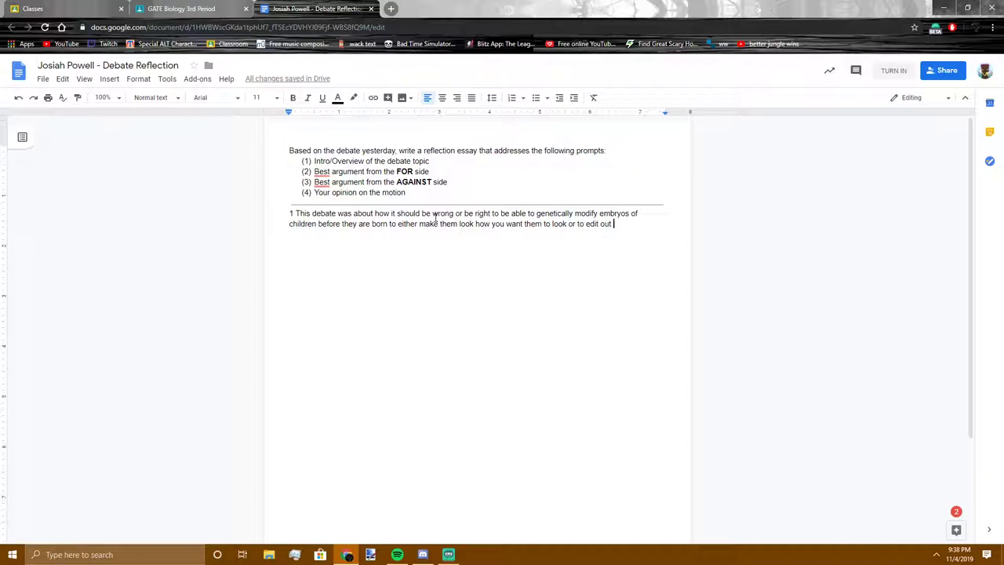
{"action": "mouse_move", "coordinate": [435, 237]}
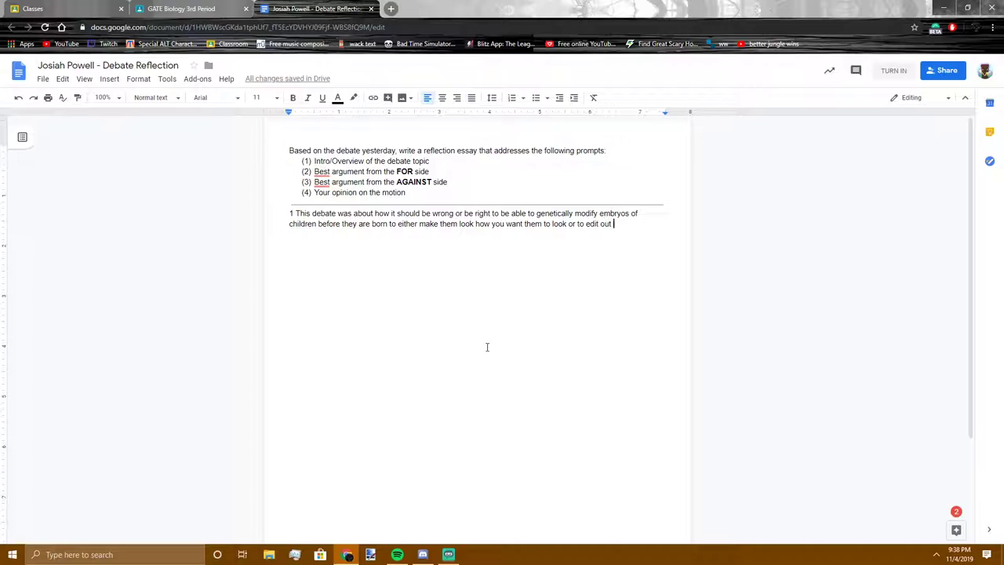
Step: End answer 1 with the diseases the child would have 'before birth.'
{"action": "type", "text": "diseases that"}
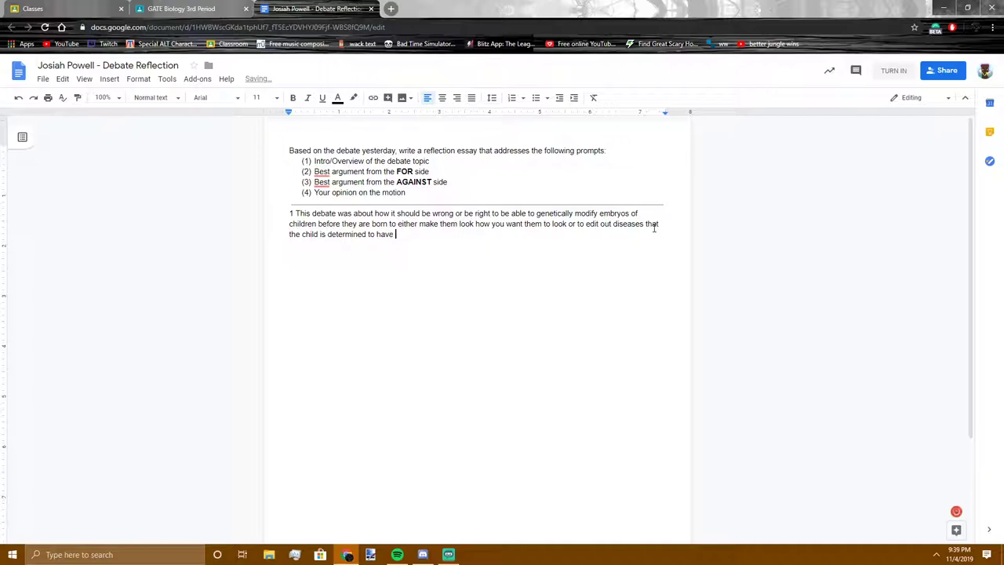
{"action": "type", "text": "before birth."}
{"action": "type", "text": "2"}
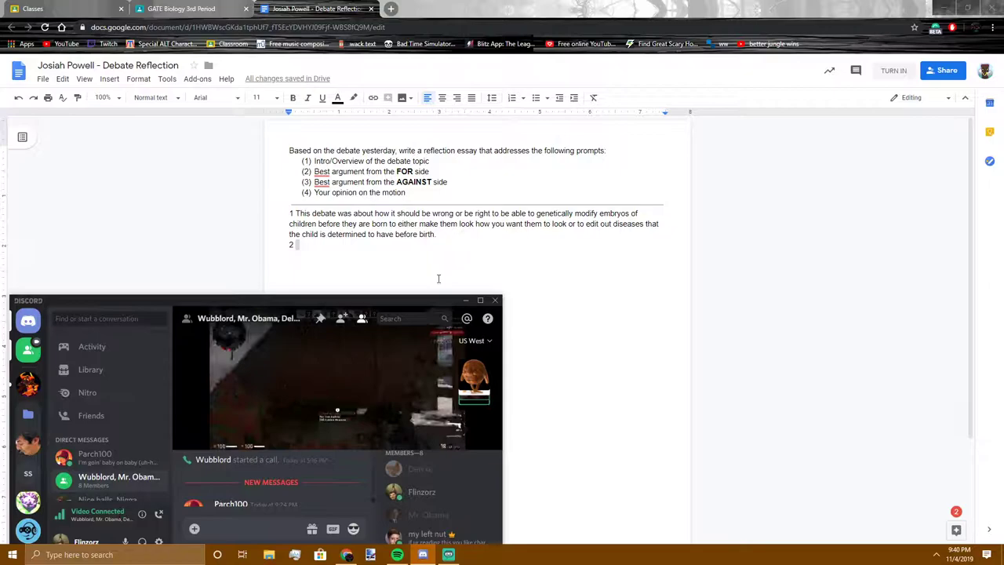
Step: Bring the Debate Reflection document back in front of the Discord call
{"action": "left_click", "coordinate": [465, 299]}
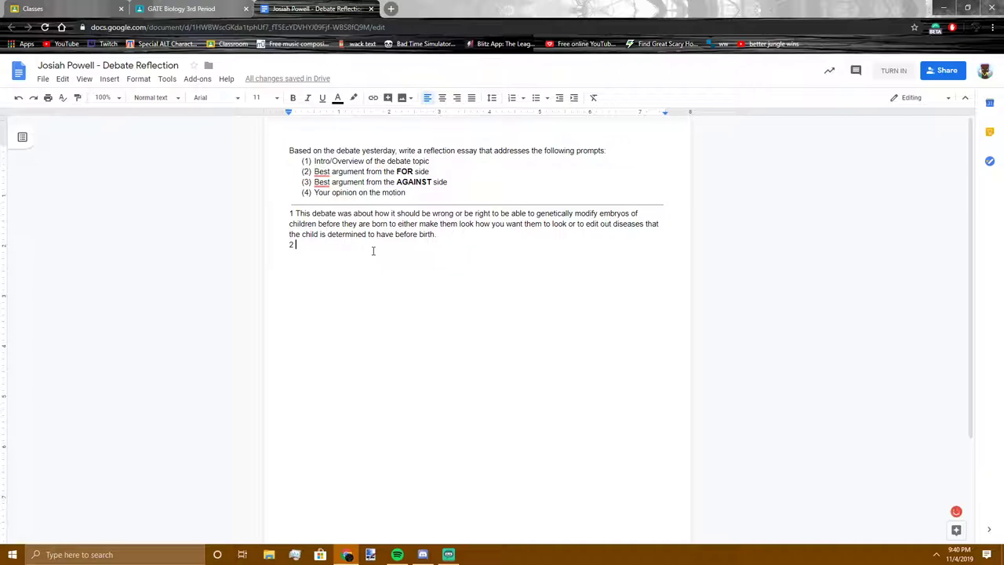
Step: Type answer 2: editing your child's embryo's genes protects it so it lives its best life
{"action": "type", "text": "The best"}
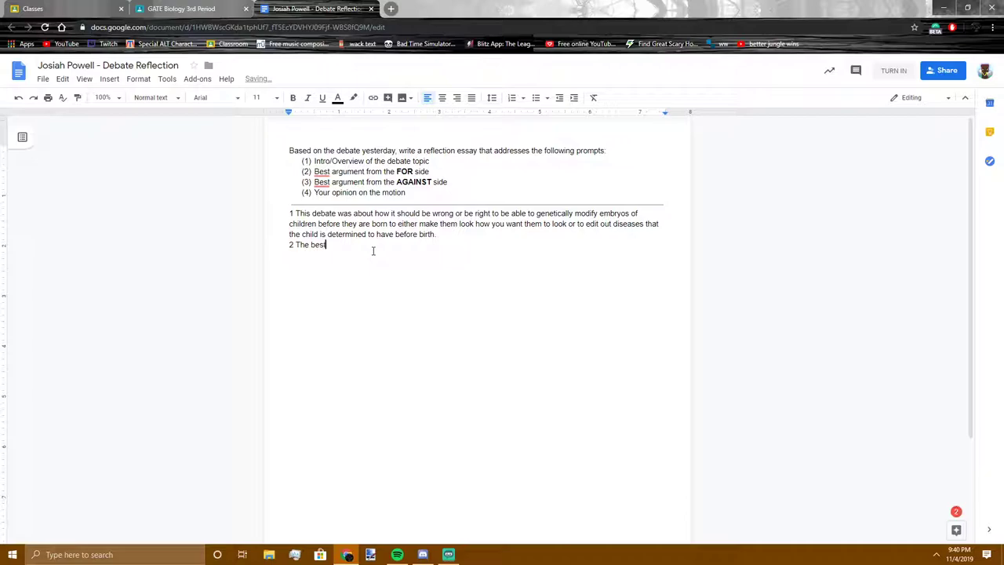
{"action": "type", "text": "reason that you shoudl be able to edi"}
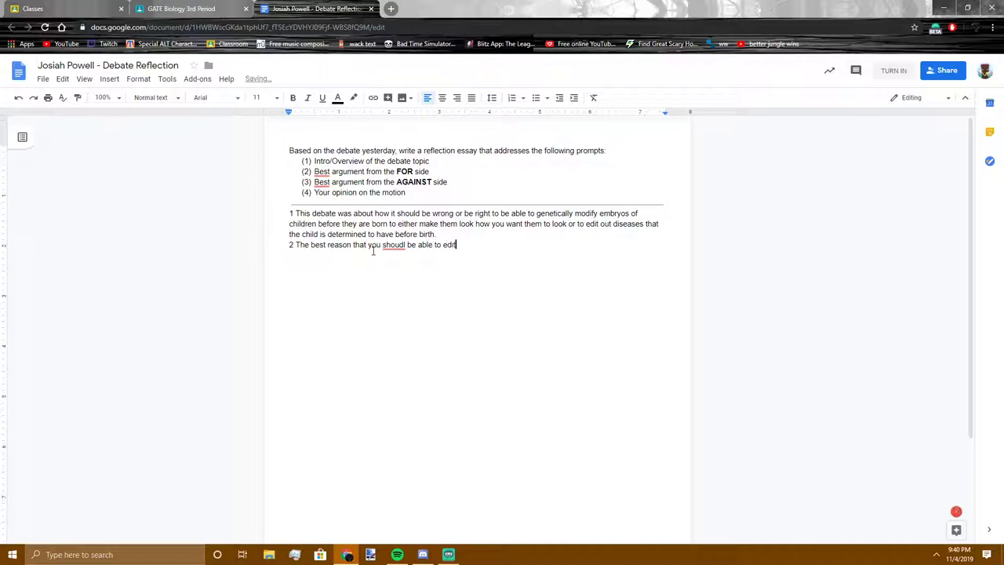
{"action": "type", "text": "the genes"}
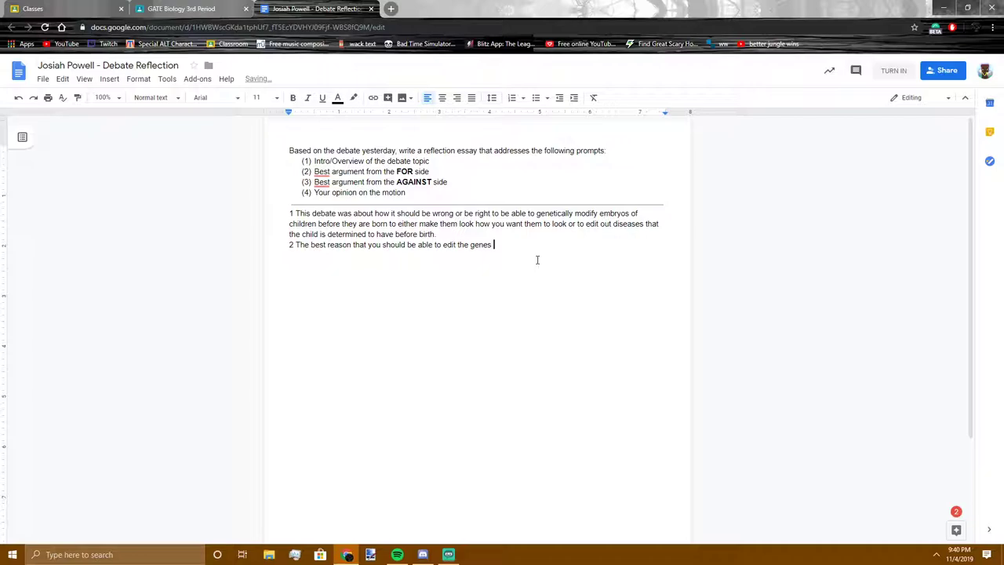
{"action": "type", "text": "of"}
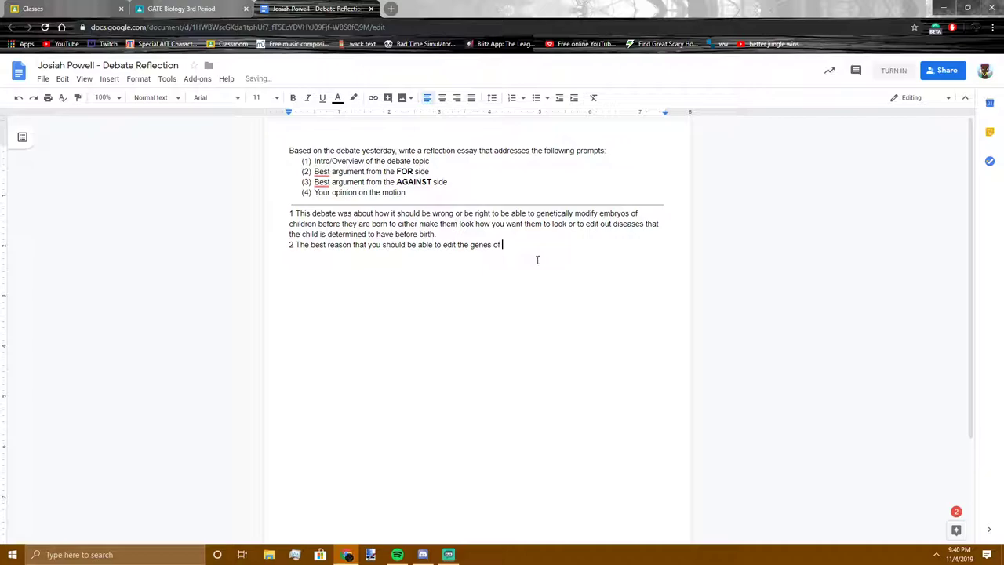
{"action": "type", "text": "your child's embryo is to protect"}
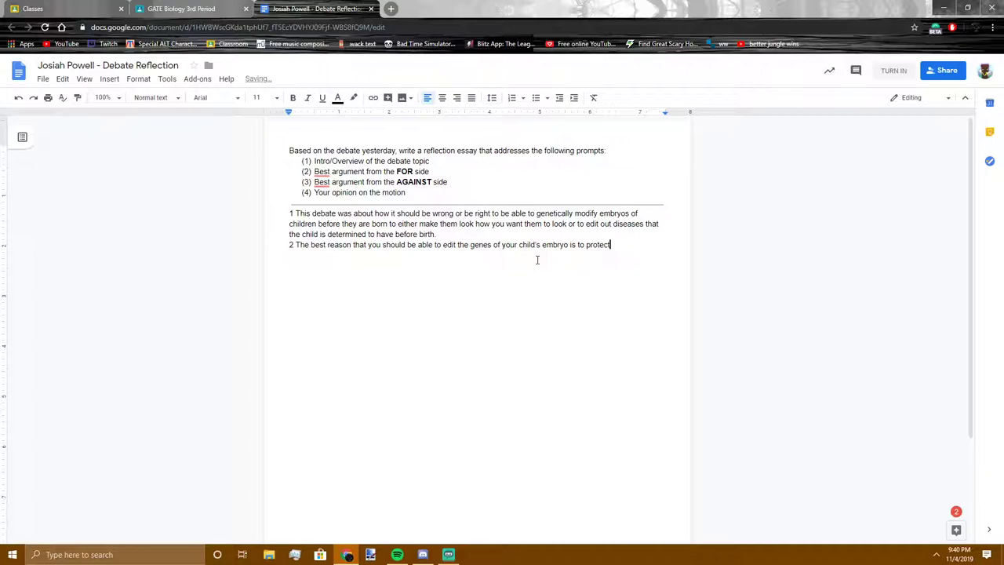
{"action": "type", "text": "it and insure that it can liv"}
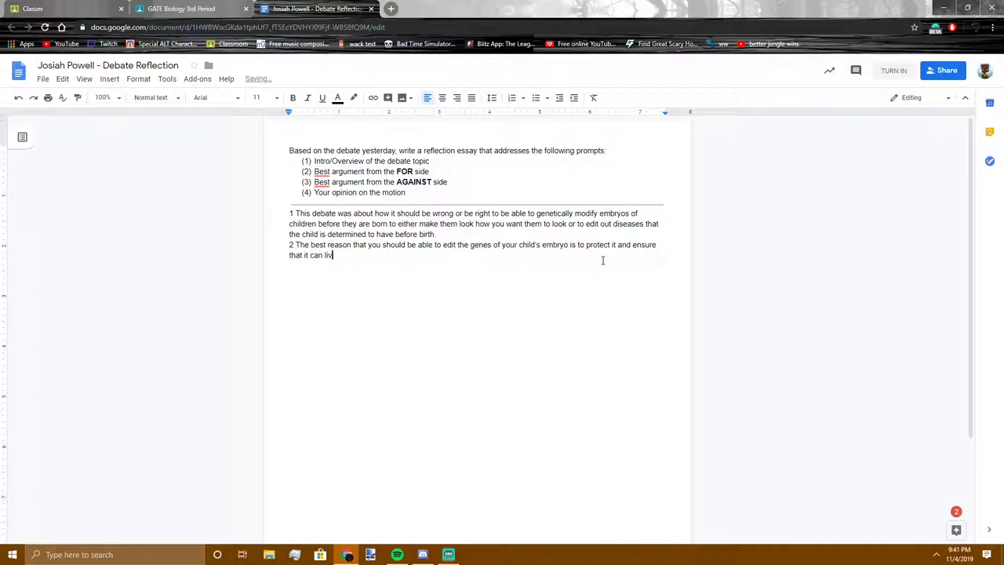
{"action": "type", "text": "e its best life."}
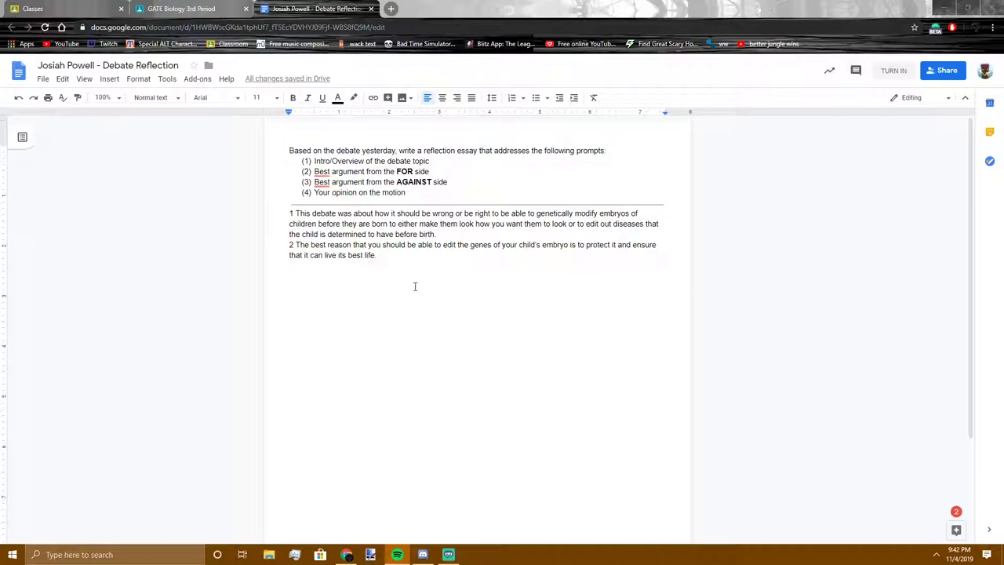
{"action": "left_click", "coordinate": [379, 255]}
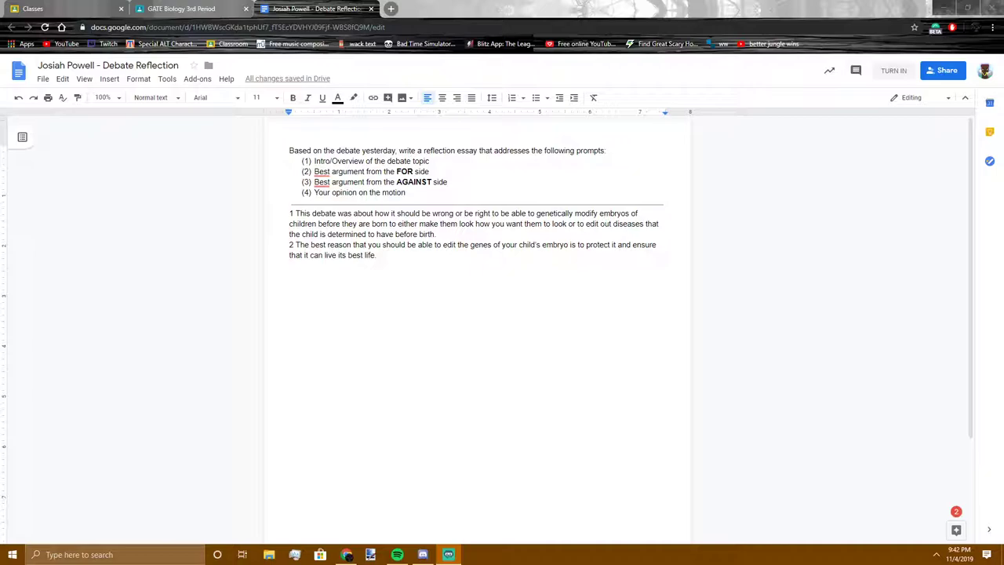
{"action": "mouse_move", "coordinate": [655, 413]}
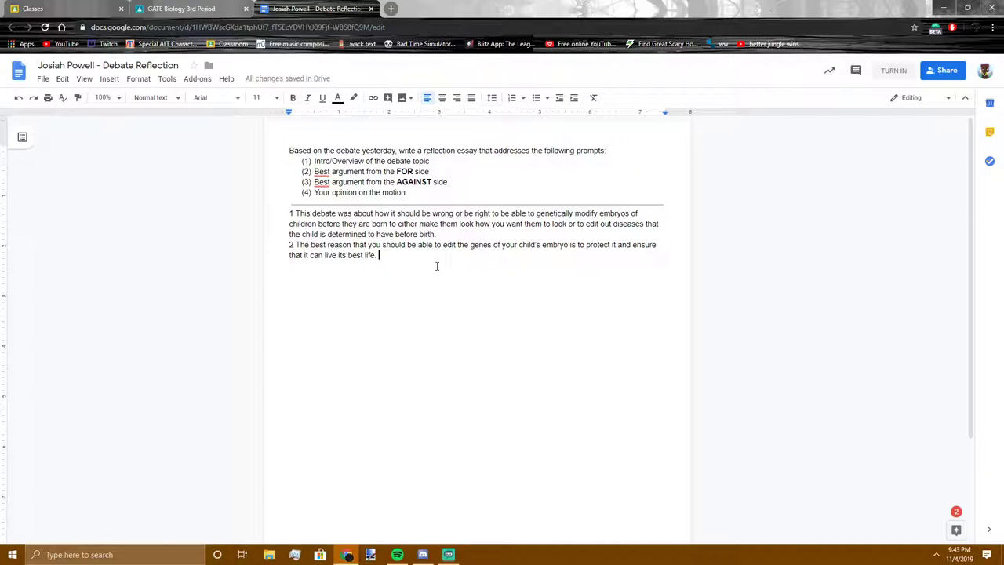
Step: Add a sentence about eliminating the chance of diseases harming the child, then start answer 3
{"action": "type", "text": "This can h"}
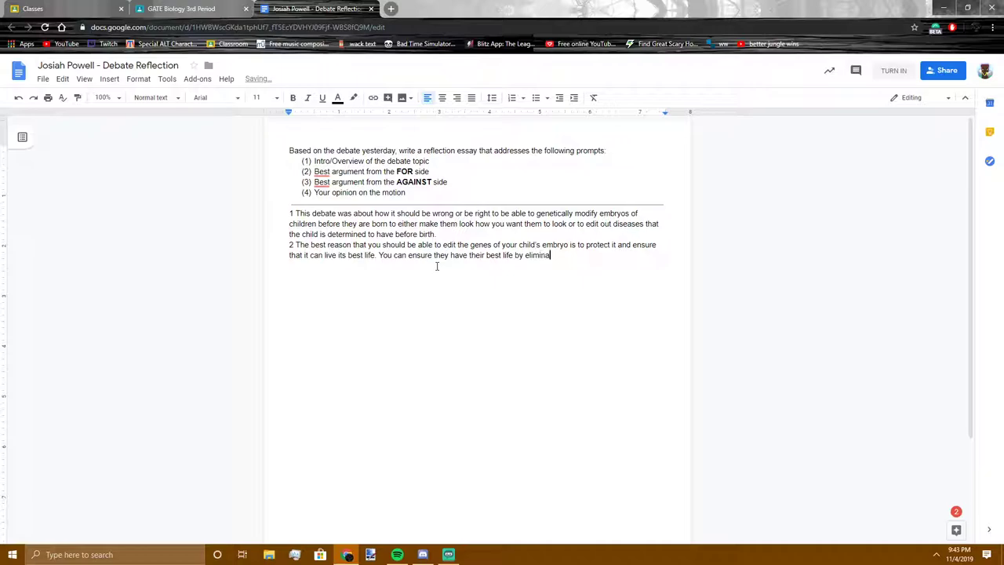
{"action": "type", "text": "ing the chance of diseases that can cause of harm to the child."}
{"action": "type", "text": "3"}
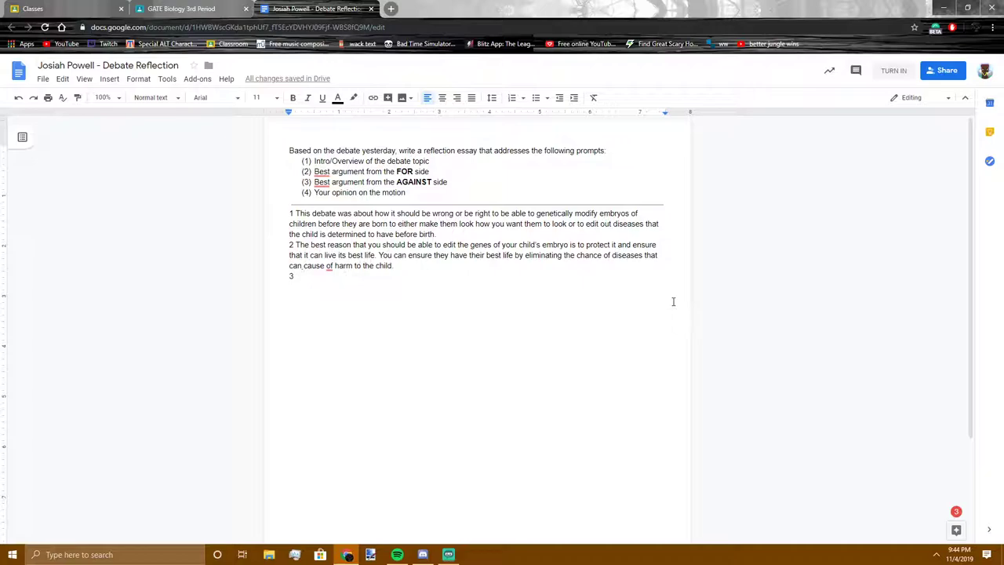
Step: Write answer 3's argument against modifying children's genes, fixing 'dont' to 'don't'
{"action": "type", "text": "a lifetime"}
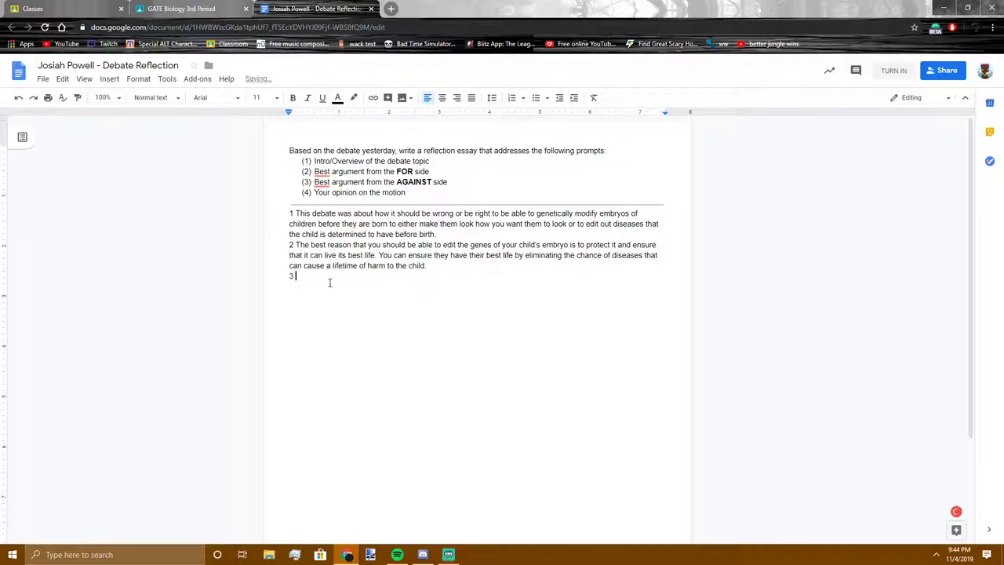
{"action": "type", "text": "The best argumen"}
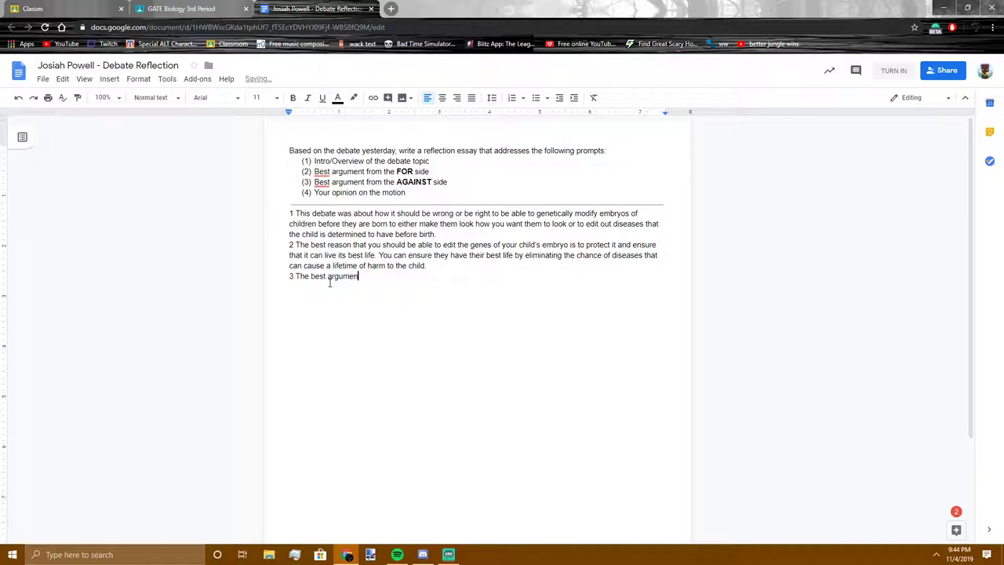
{"action": "type", "text": "for the side agaisnt genetically mod"}
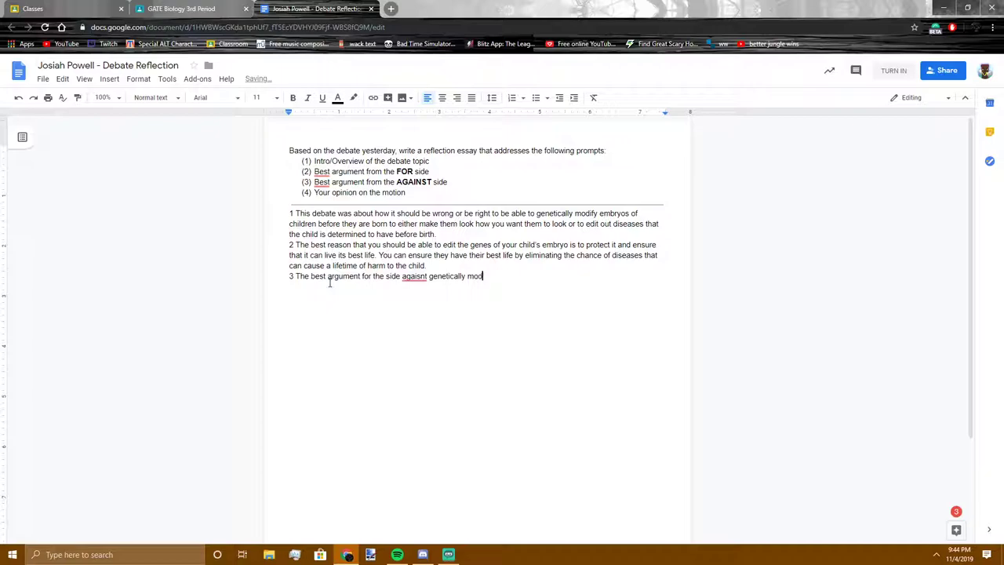
{"action": "type", "text": "ifying"}
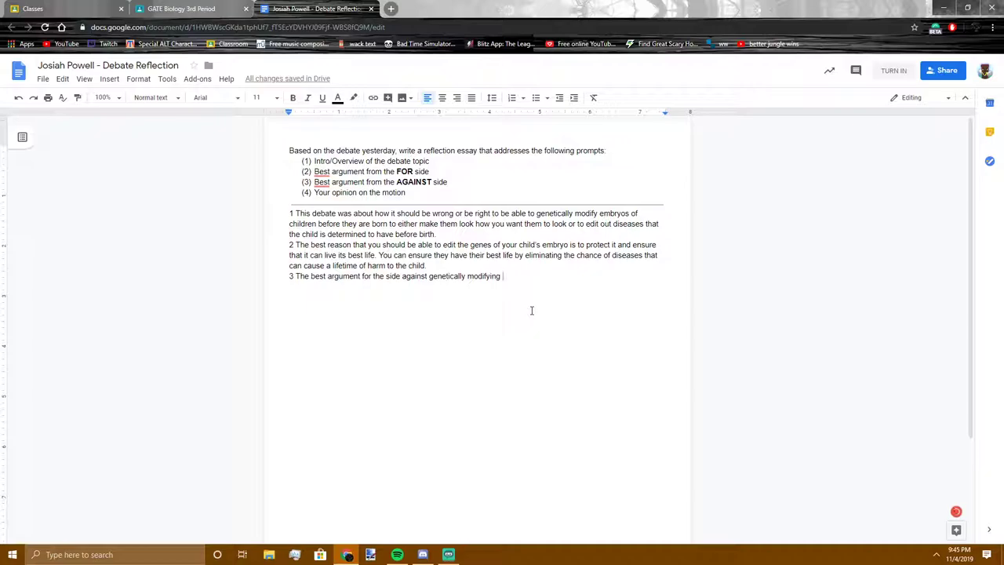
{"action": "type", "text": "your children is that we"}
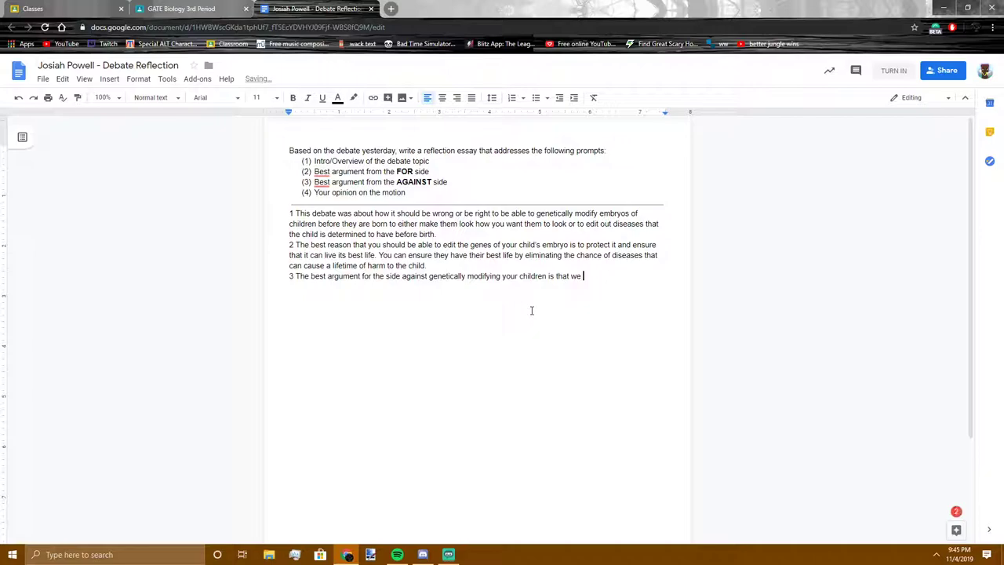
{"action": "type", "text": "dont know if we"}
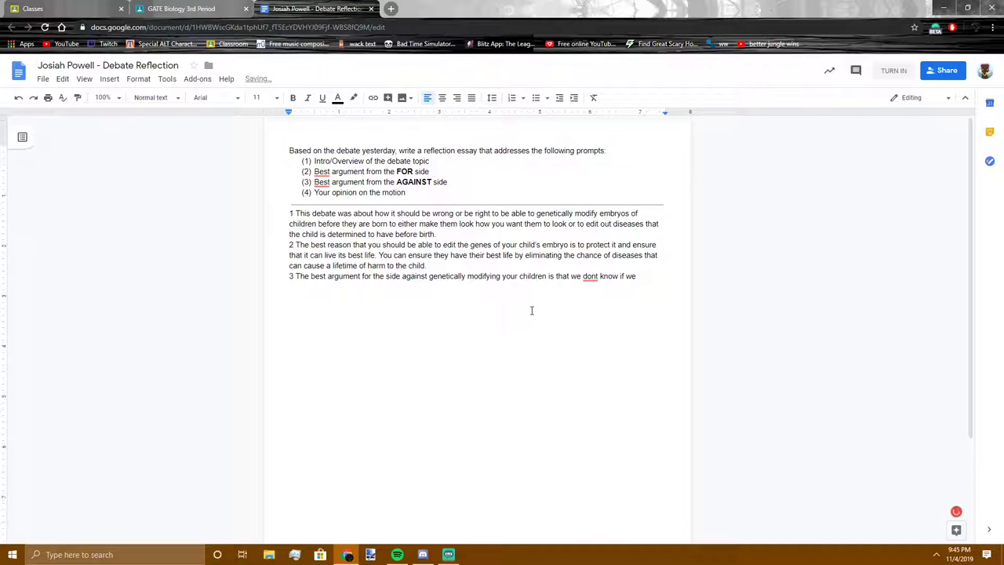
{"action": "type", "text": "editing out genes will"}
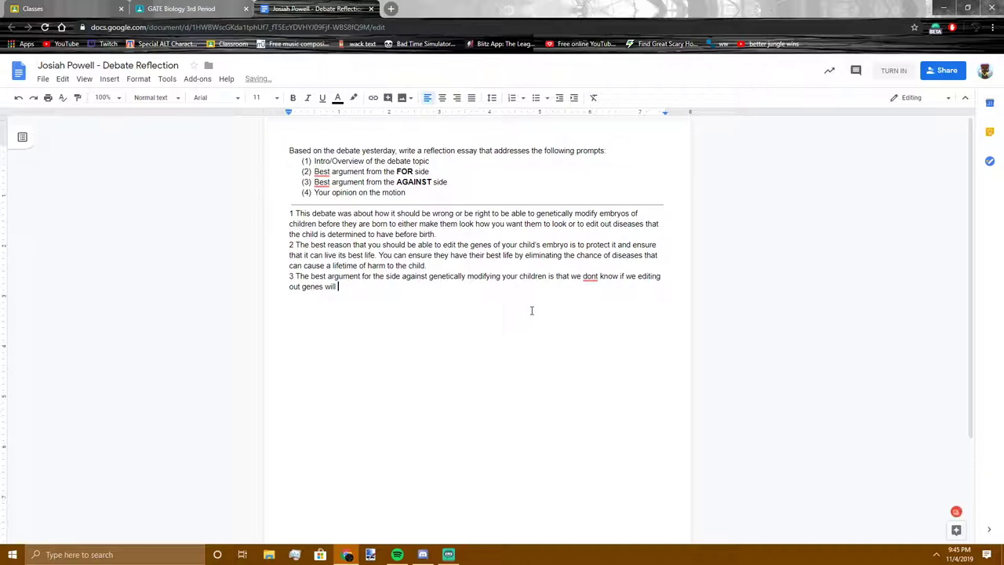
{"action": "type", "text": "cause an unexpected"}
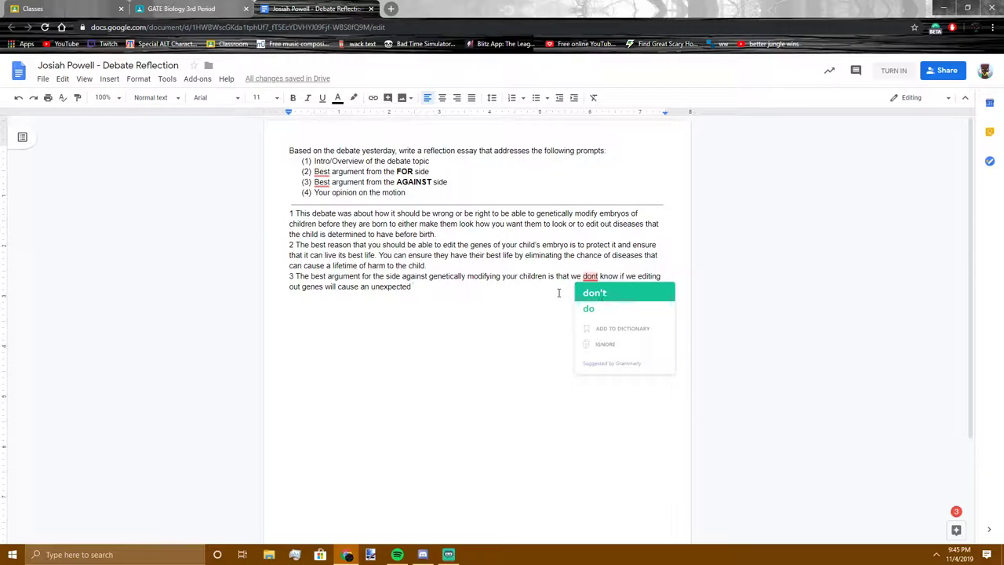
{"action": "left_click", "coordinate": [594, 293]}
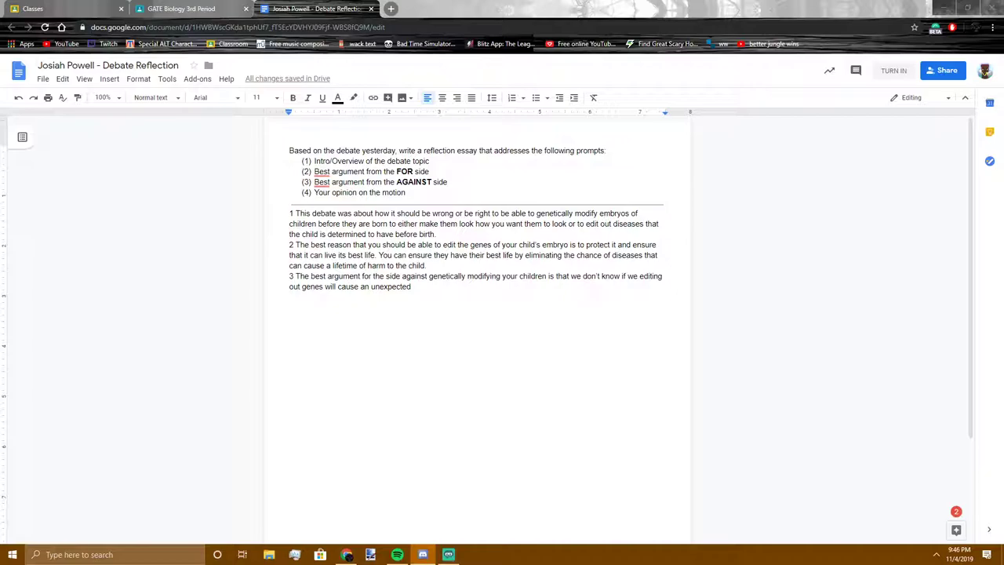
Step: Switch answers 1–3 to Caveat, then Lobster, at size 14
{"action": "left_click_drag", "start_coordinate": [290, 212], "coordinate": [411, 287]}
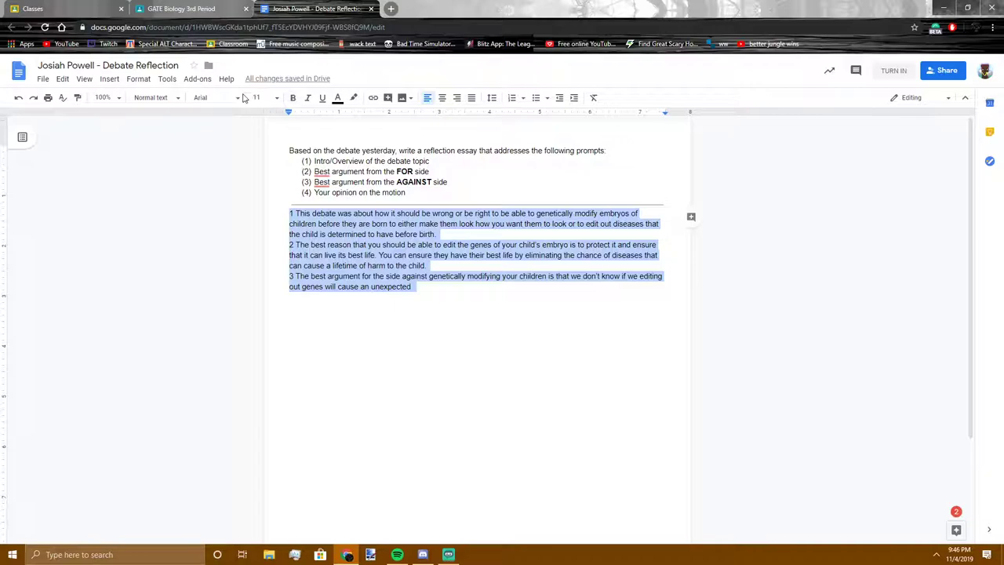
{"action": "left_click", "coordinate": [212, 97]}
{"action": "type", "text": "Caveat"}
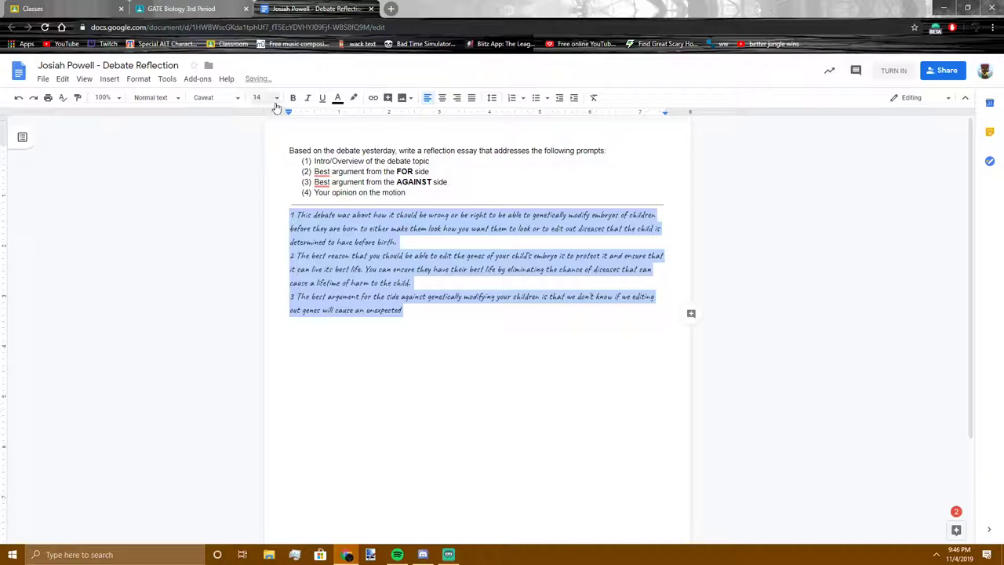
{"action": "left_click", "coordinate": [256, 97]}
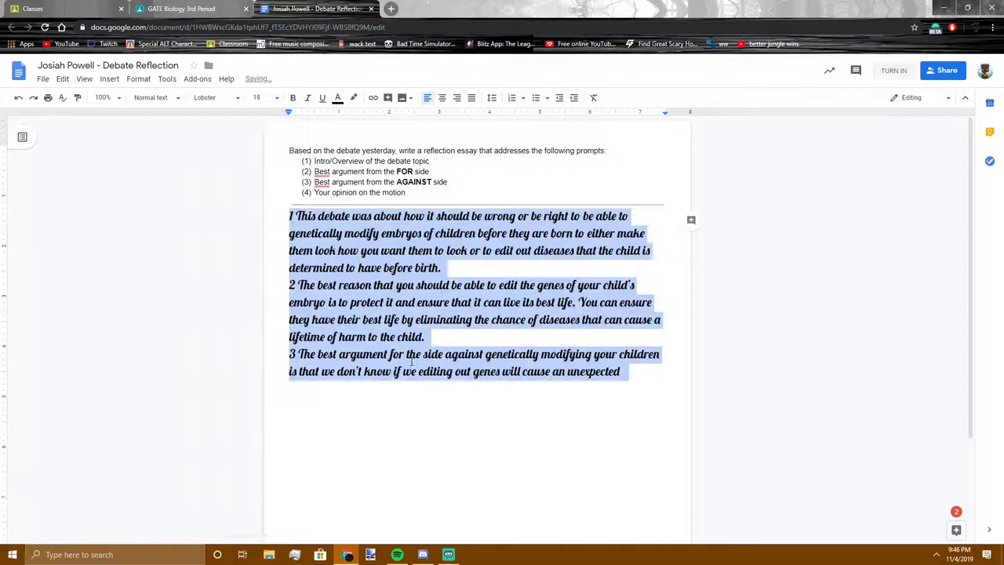
{"action": "left_click", "coordinate": [277, 97]}
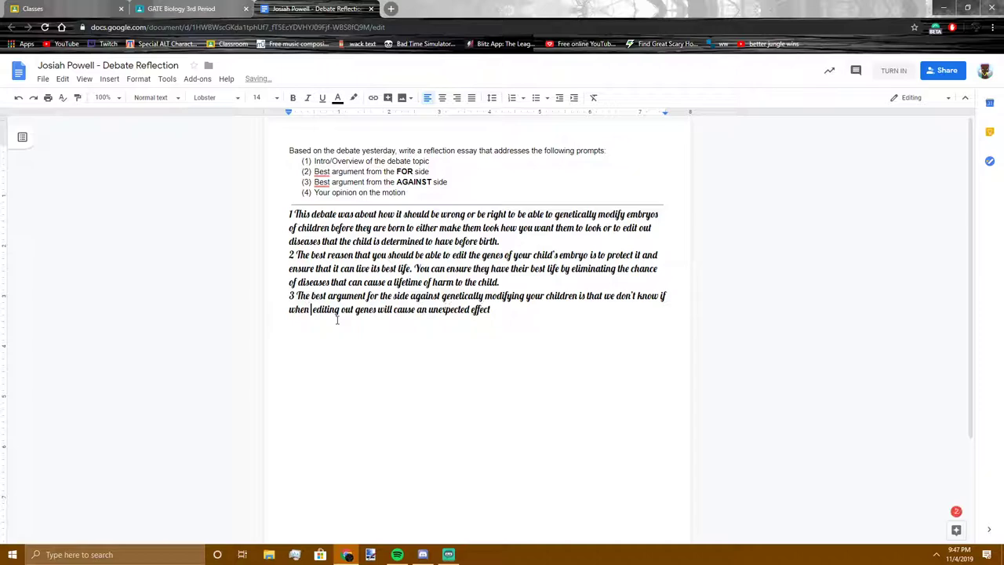
Step: Add to answer 3 that we could create a new disease we can't do anything about
{"action": "type", "text": "we"}
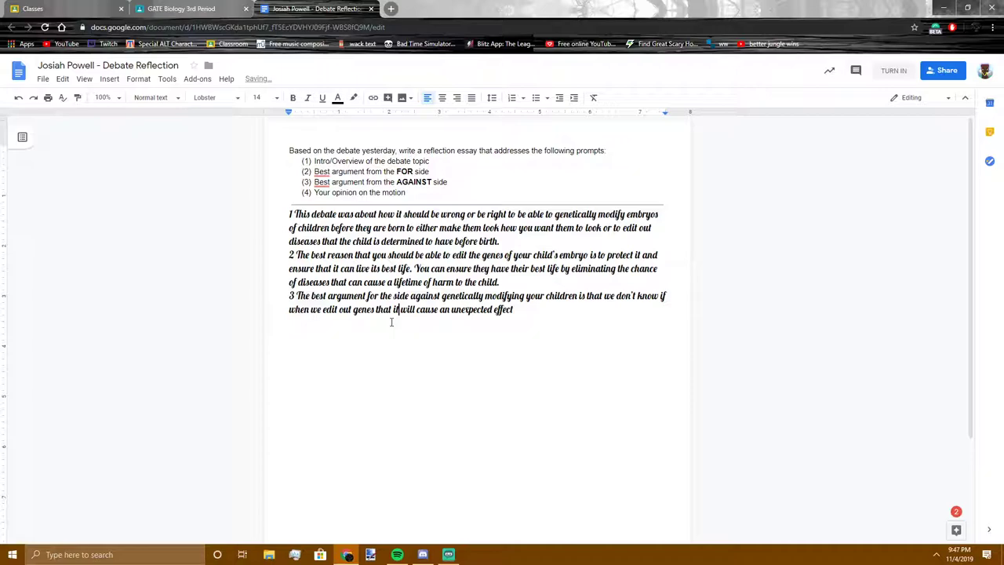
{"action": "type", "text": "on"}
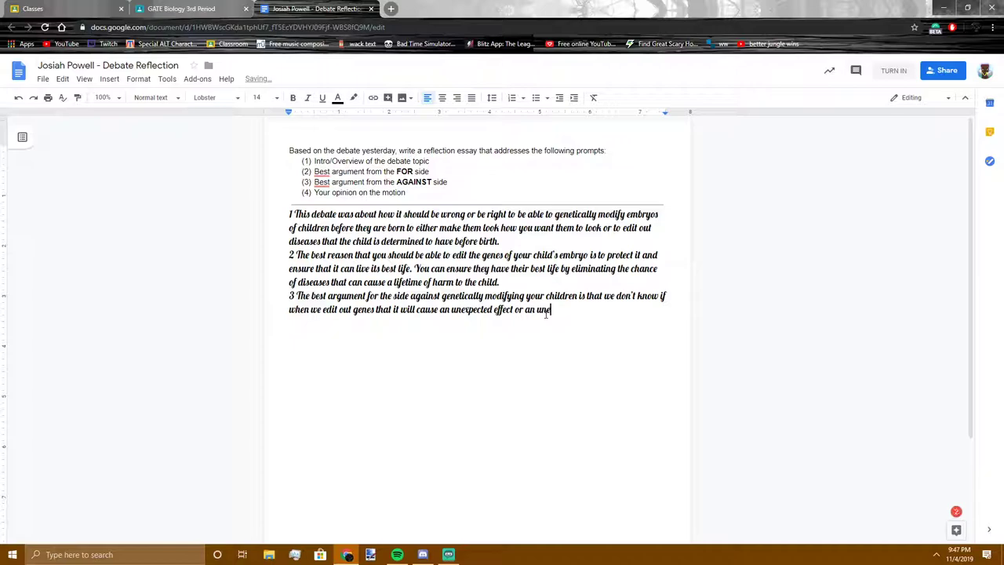
{"action": "type", "text": "cred"}
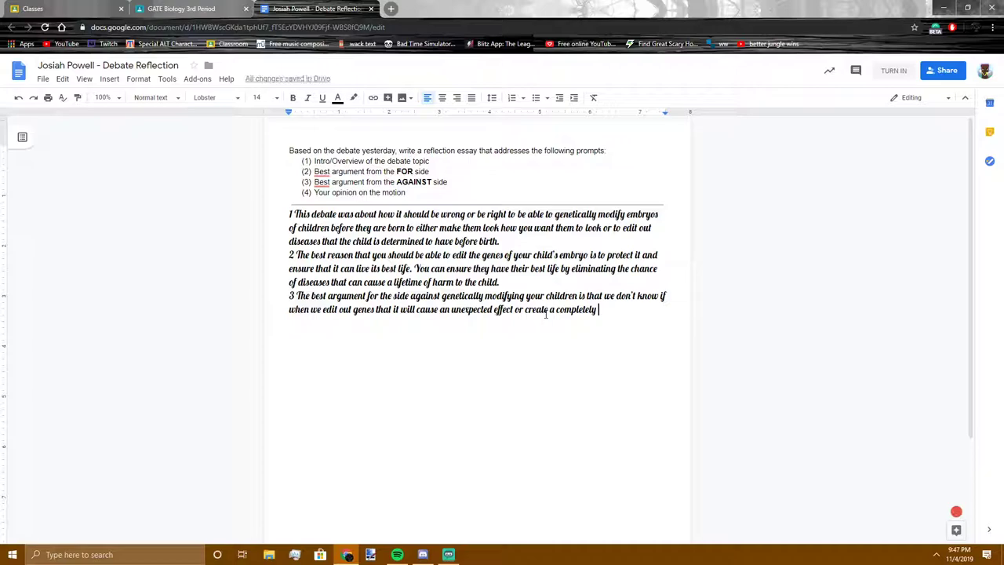
{"action": "type", "text": "new disease that we d"}
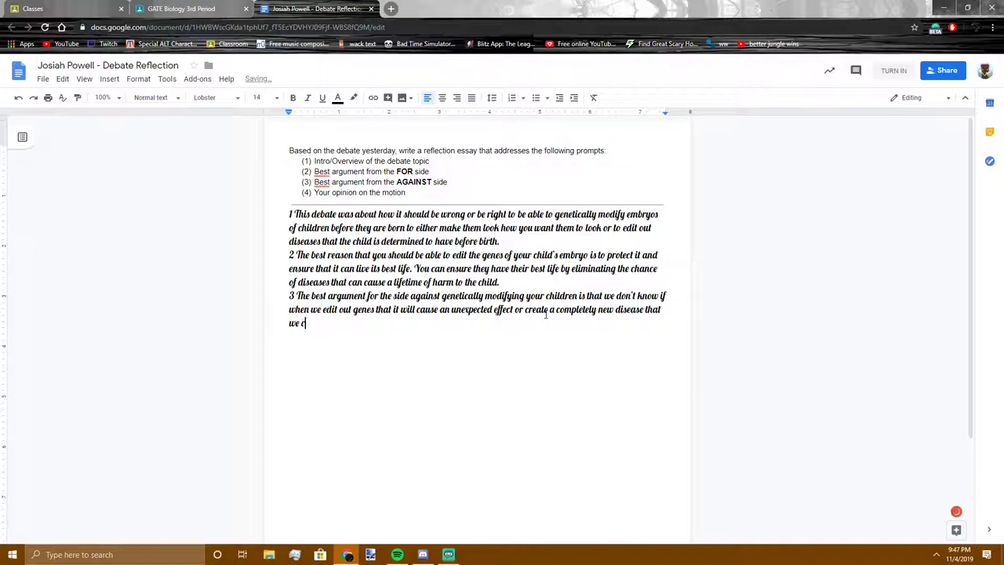
{"action": "type", "text": "ant do anything about"}
{"action": "type", "text": "4"}
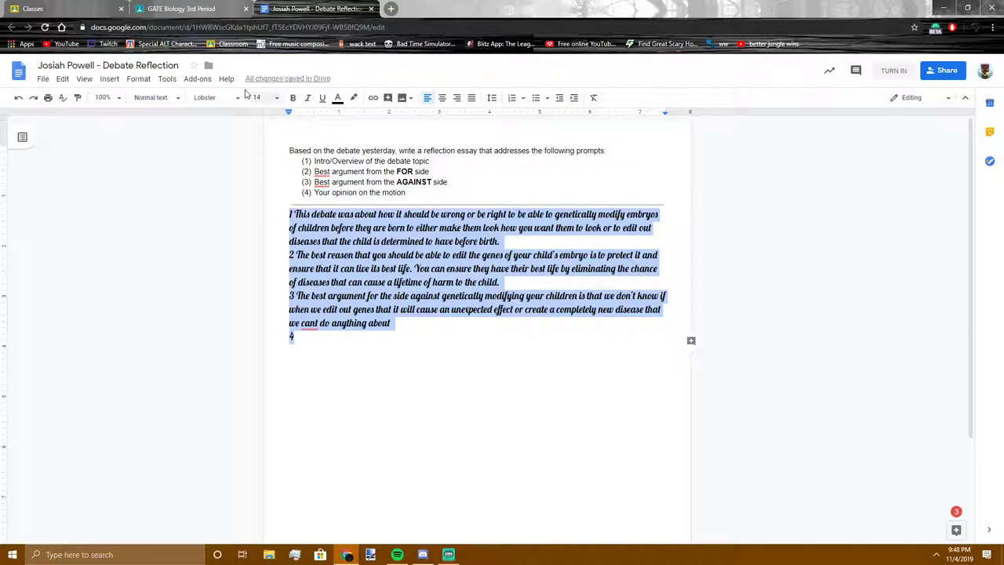
Step: Set the selected numbered answers' font to Arial, keeping size 14
{"action": "left_click", "coordinate": [214, 98]}
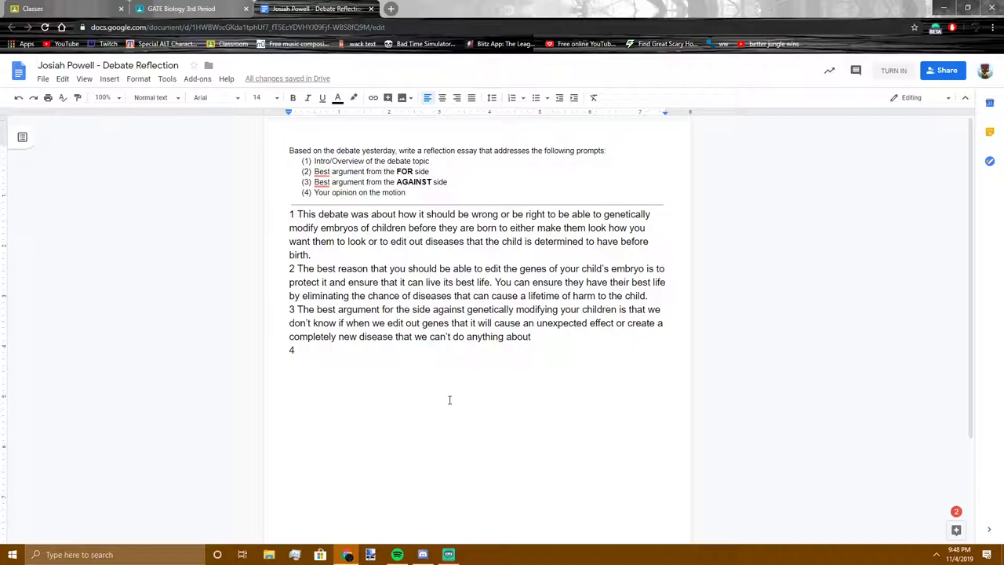
Step: Type 'My Opinion on the topic is that we should be able to genetically modify our children' as answer 4
{"action": "type", "text": "My Opinion on the"}
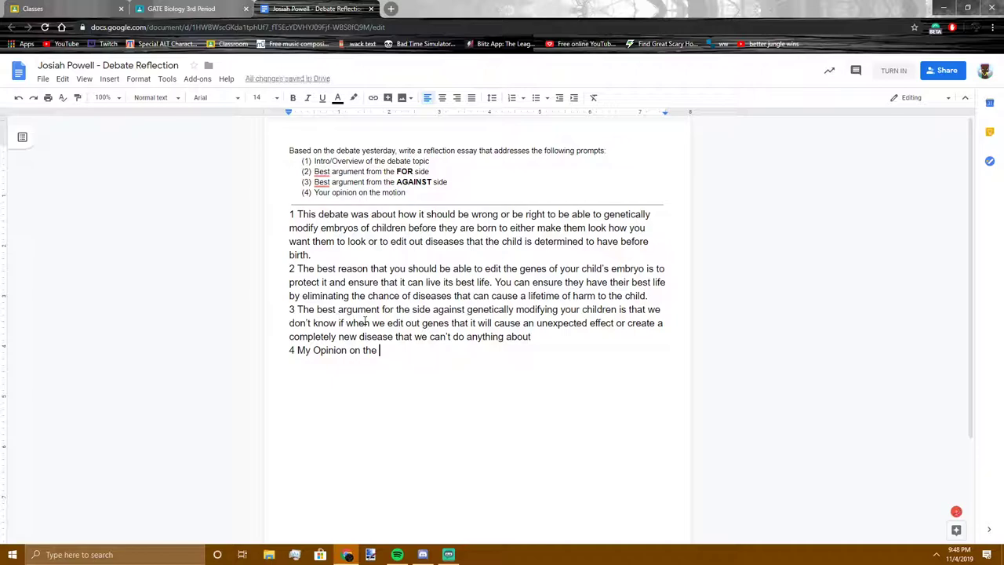
{"action": "type", "text": "topic is that we should"}
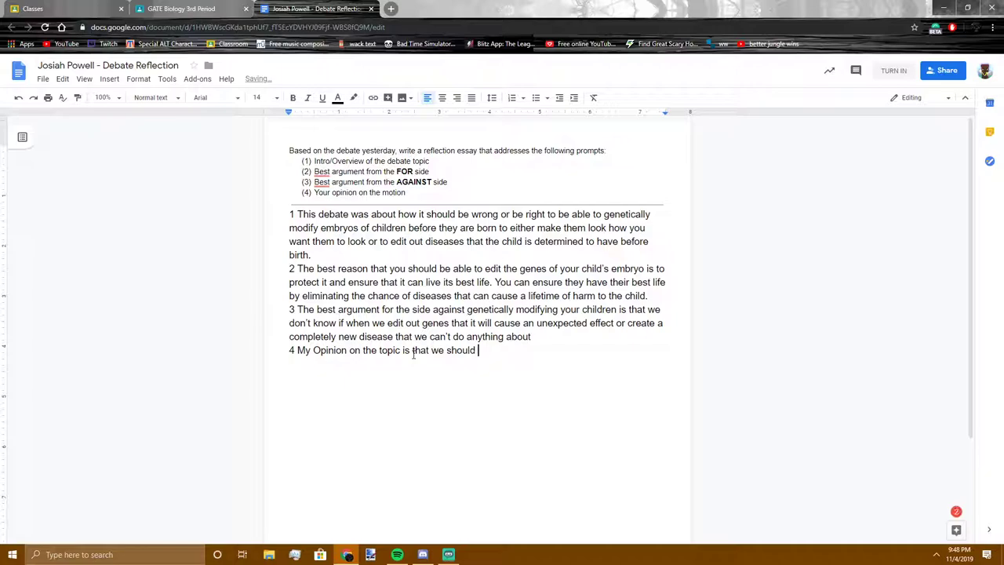
{"action": "type", "text": "be able to gener"}
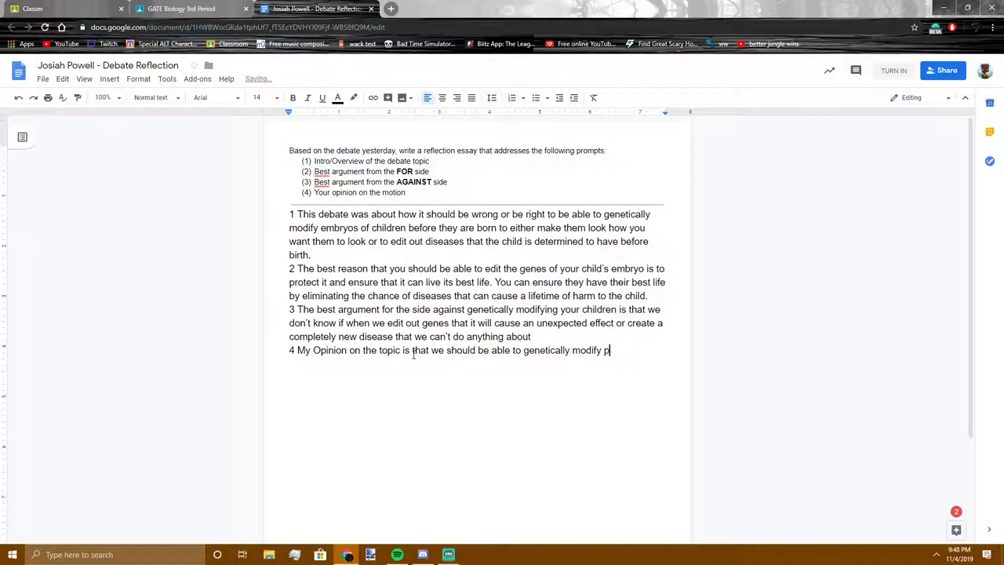
{"action": "type", "text": "our"}
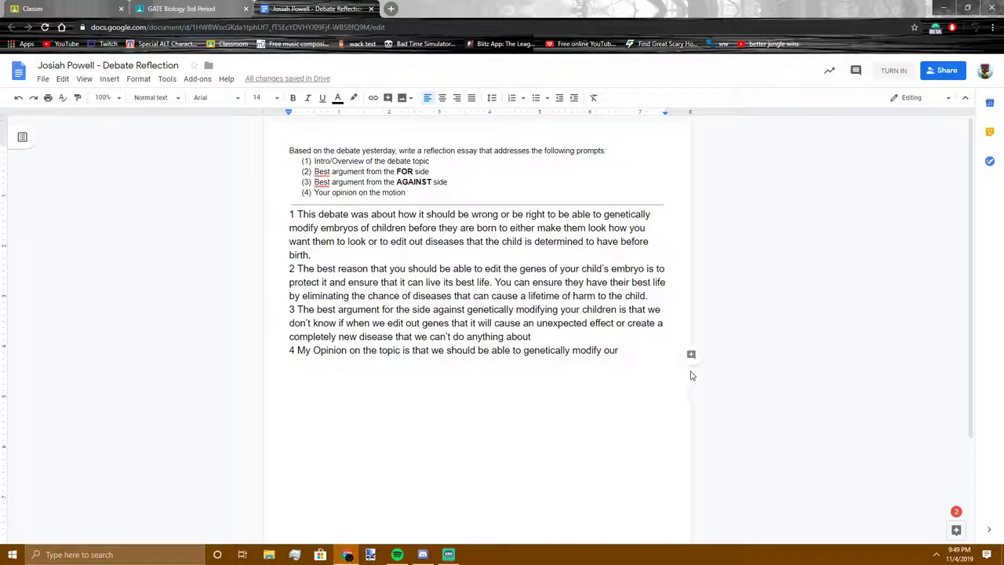
{"action": "mouse_move", "coordinate": [666, 376]}
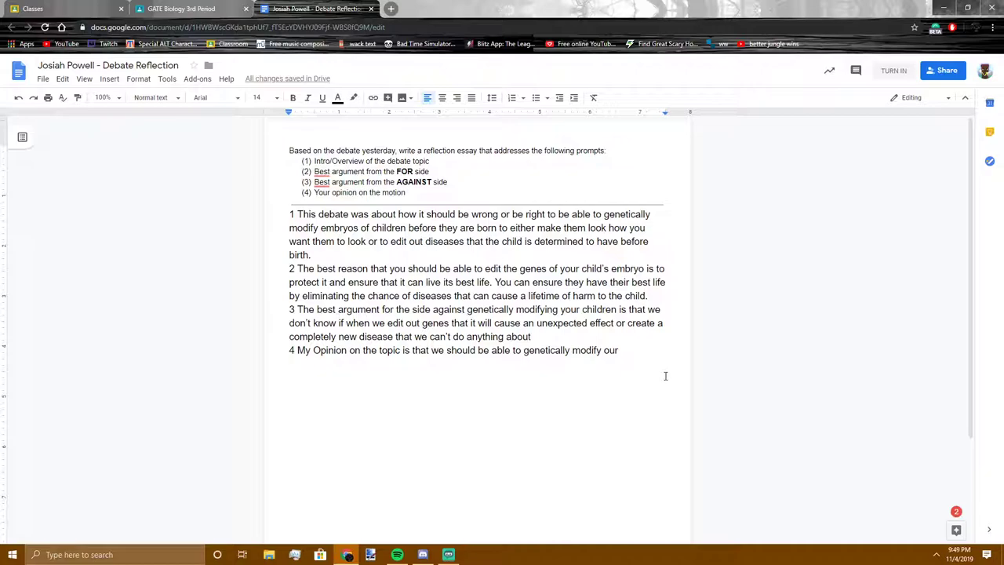
{"action": "type", "text": "children"}
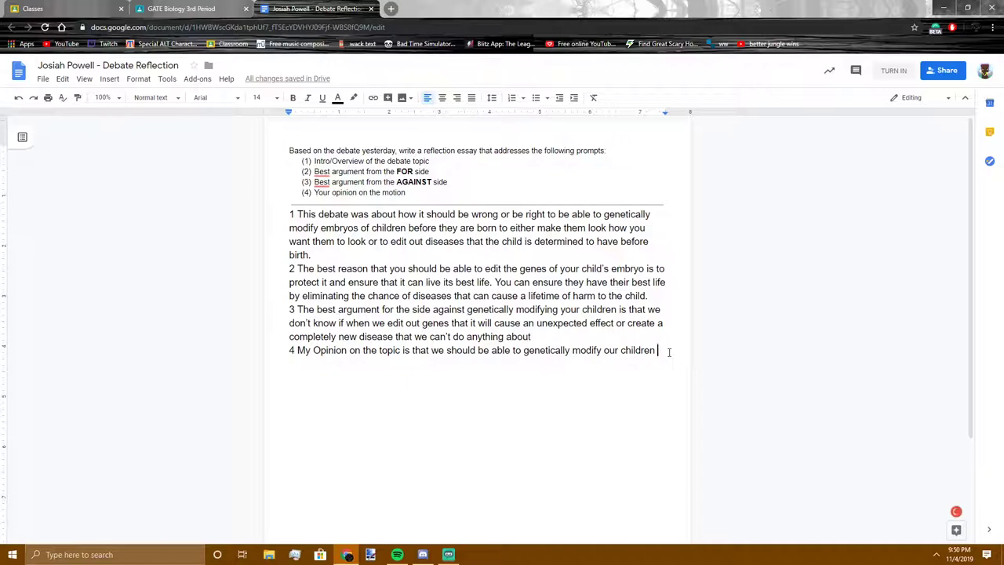
Step: Replace the stray 'because y' with 'as long as we have more chance' in answer 4
{"action": "type", "text": "because y"}
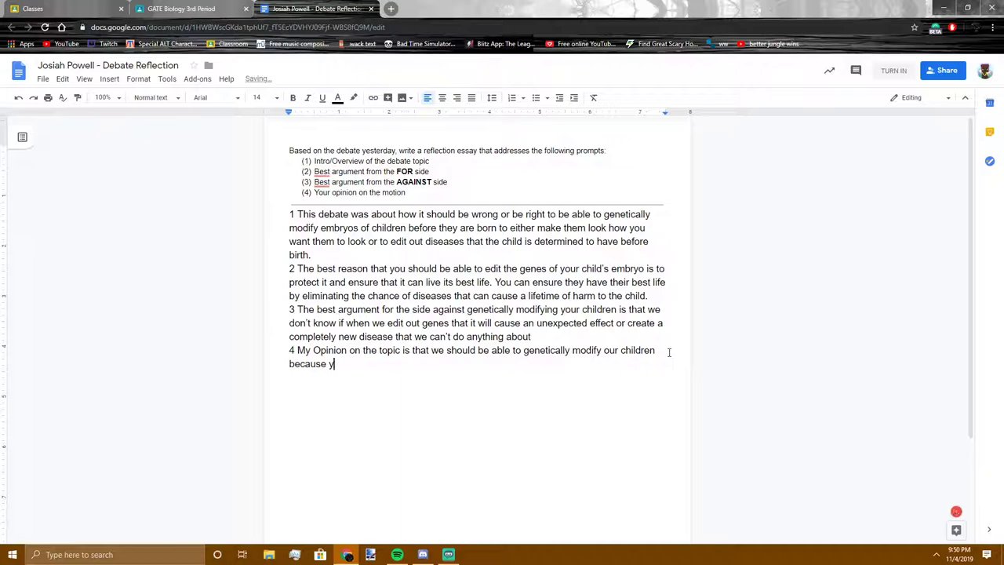
{"action": "key", "text": "backspace"}
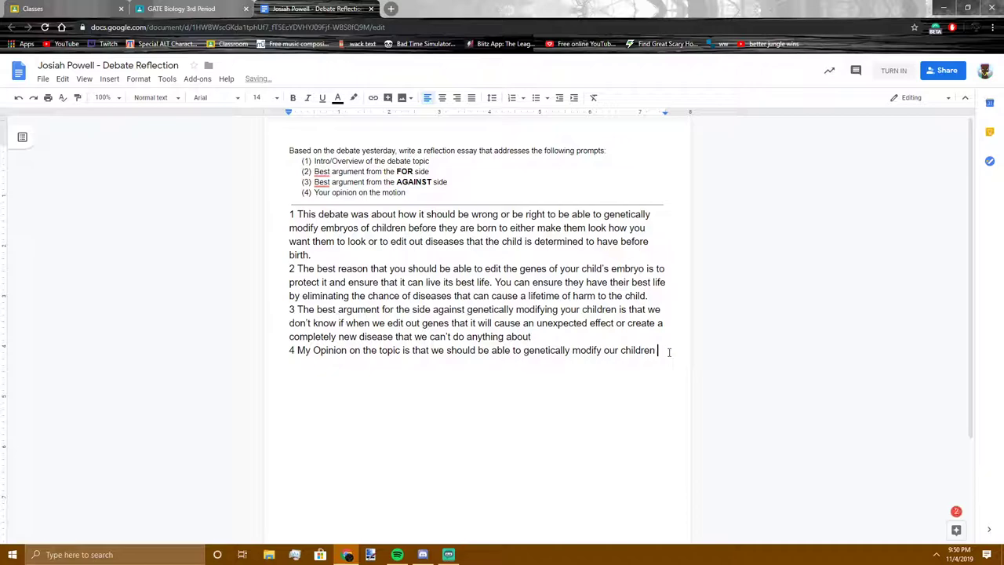
{"action": "type", "text": "as long as we have more"}
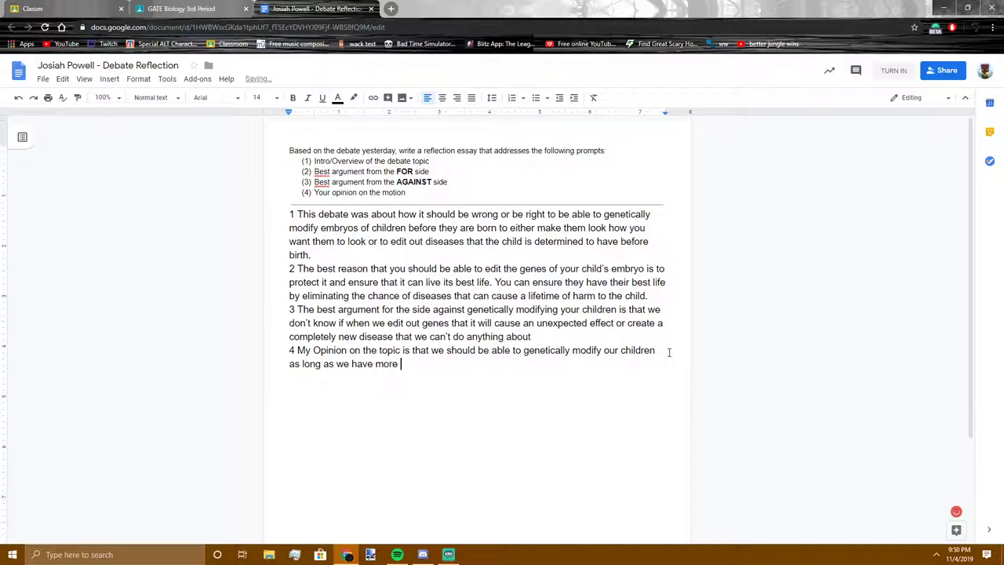
{"action": "type", "text": "chance"}
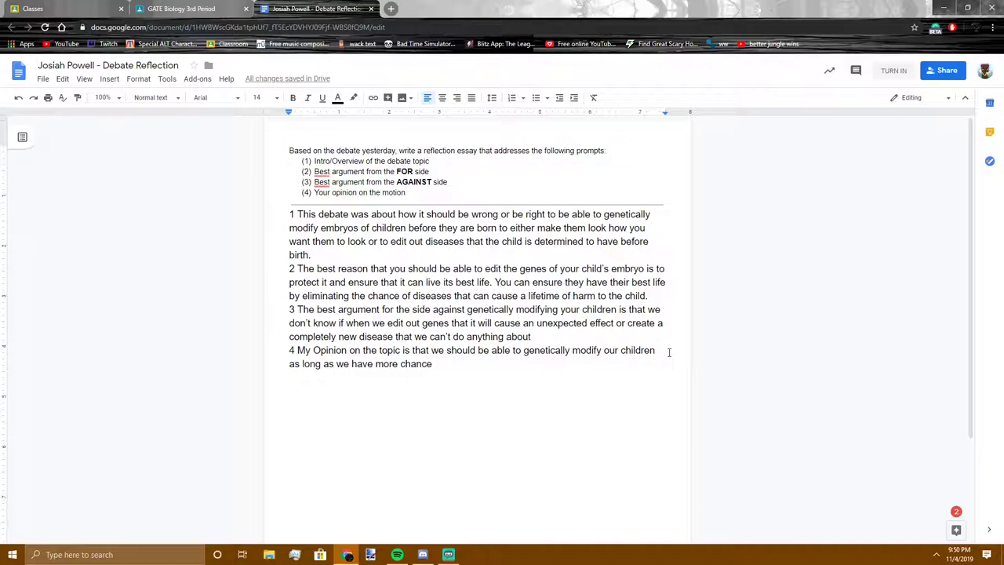
{"action": "mouse_move", "coordinate": [526, 352]}
{"action": "type", "text": "buo"}
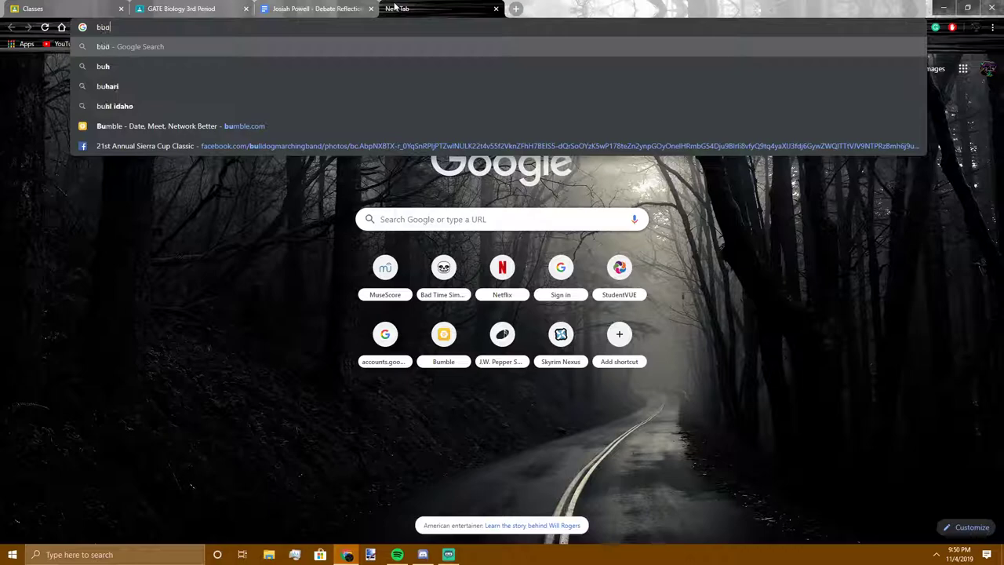
Step: Search Google for 'buddha' in a new tab
{"action": "key", "text": "Enter"}
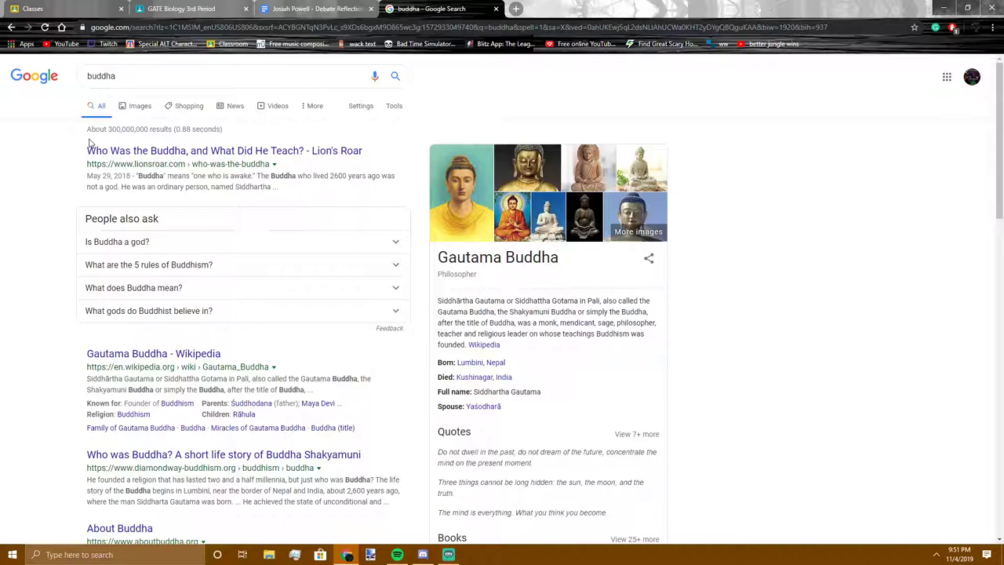
Step: Browse the buddha image results, then return to the Debate Reflection tab
{"action": "left_click", "coordinate": [139, 105]}
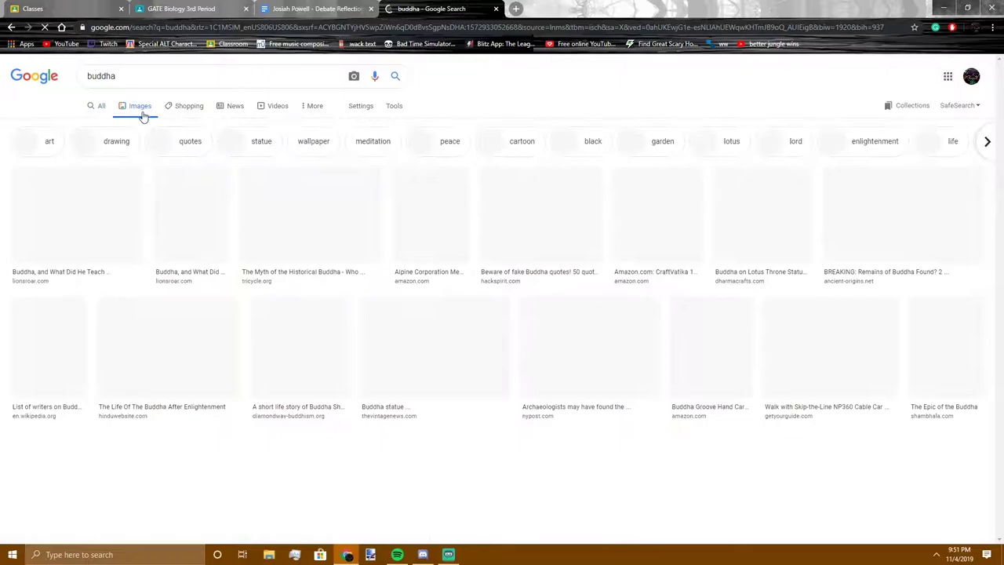
{"action": "scroll", "scroll_direction": "down", "scroll_amount": 3}
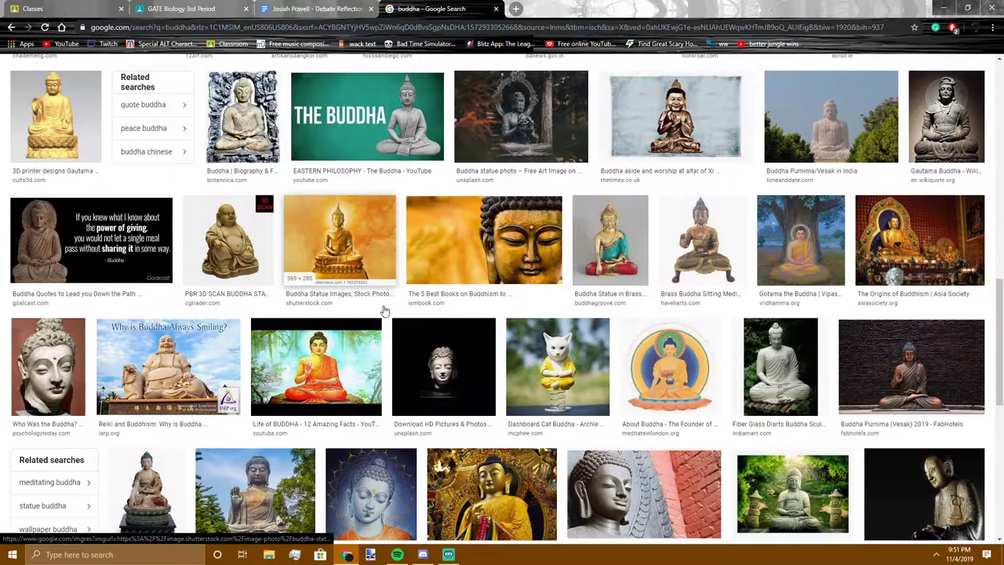
{"action": "scroll", "scroll_direction": "down", "scroll_amount": 3}
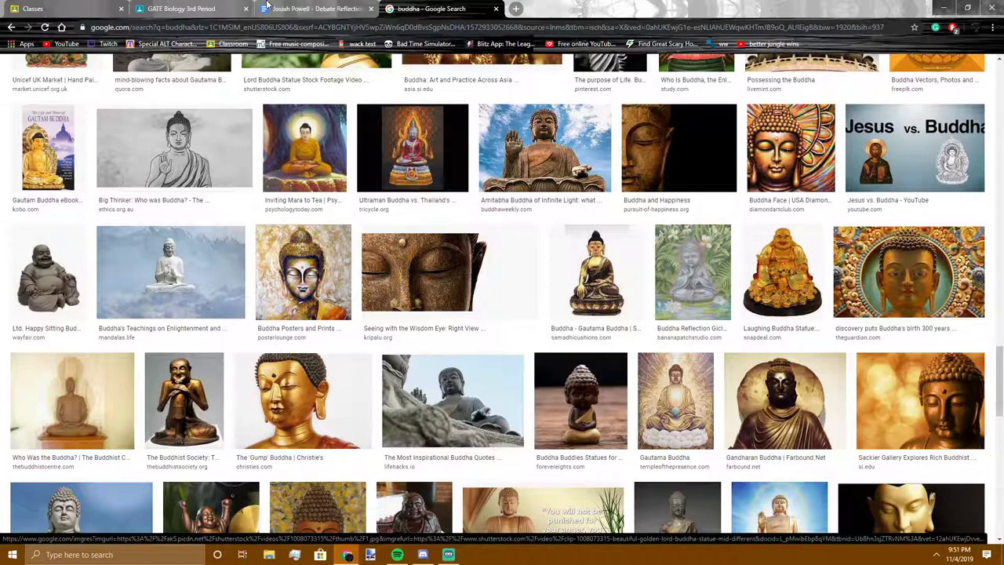
{"action": "left_click", "coordinate": [314, 9]}
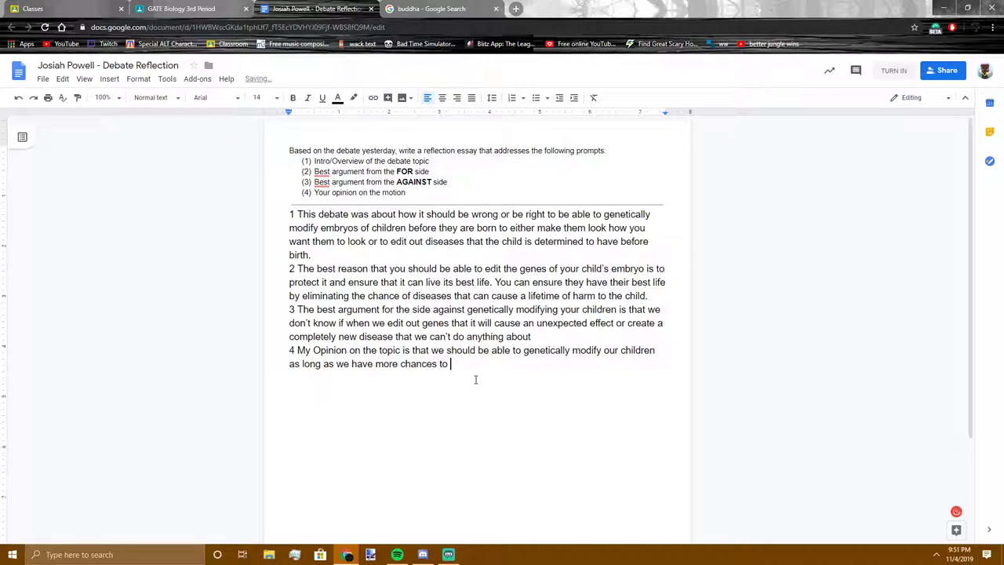
Step: Extend answer 4 about experimenting with no unexpected effects, ending 'positive factors that come from gmo babies.'
{"action": "type", "text": "experiment and"}
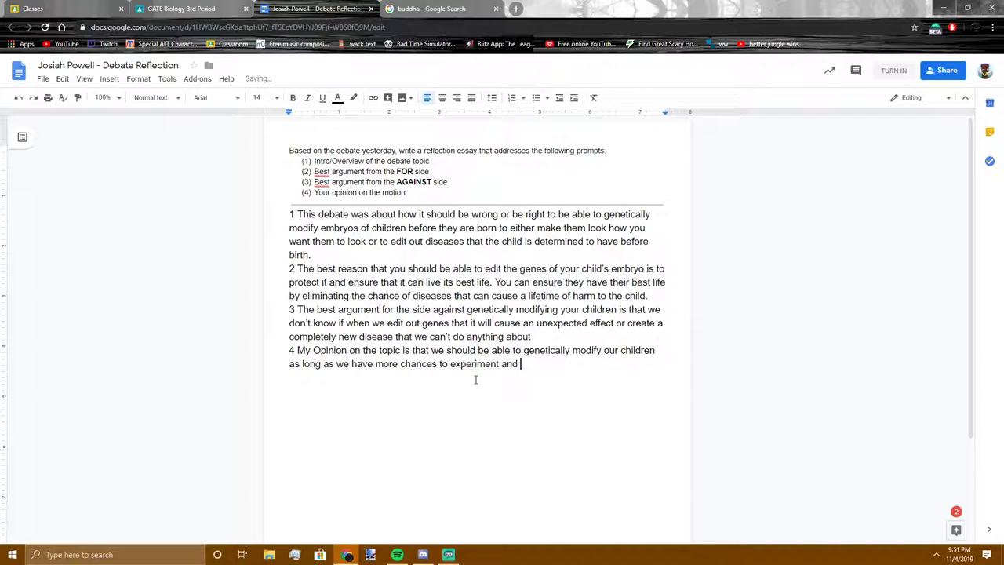
{"action": "type", "text": "make sure there"}
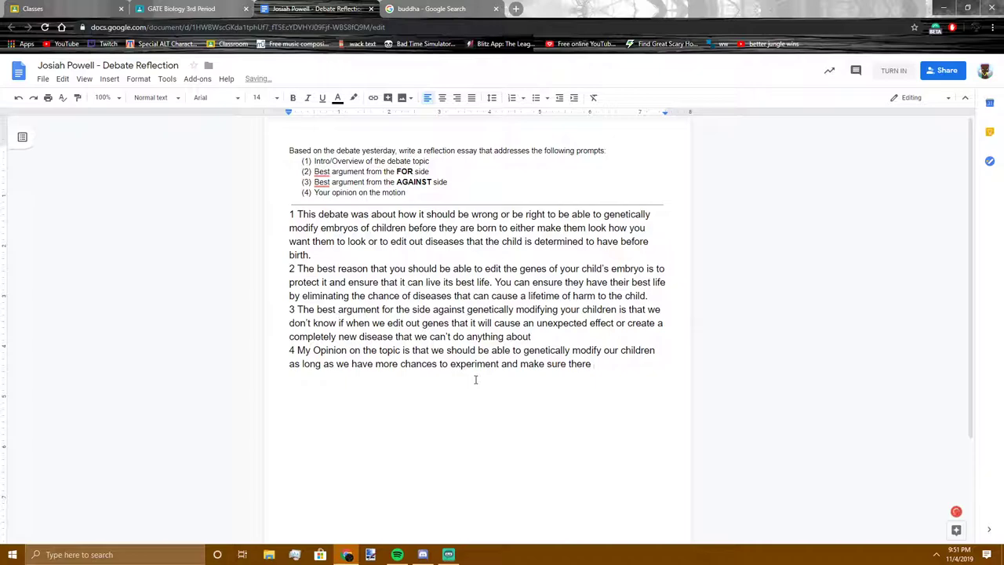
{"action": "type", "text": "are no e"}
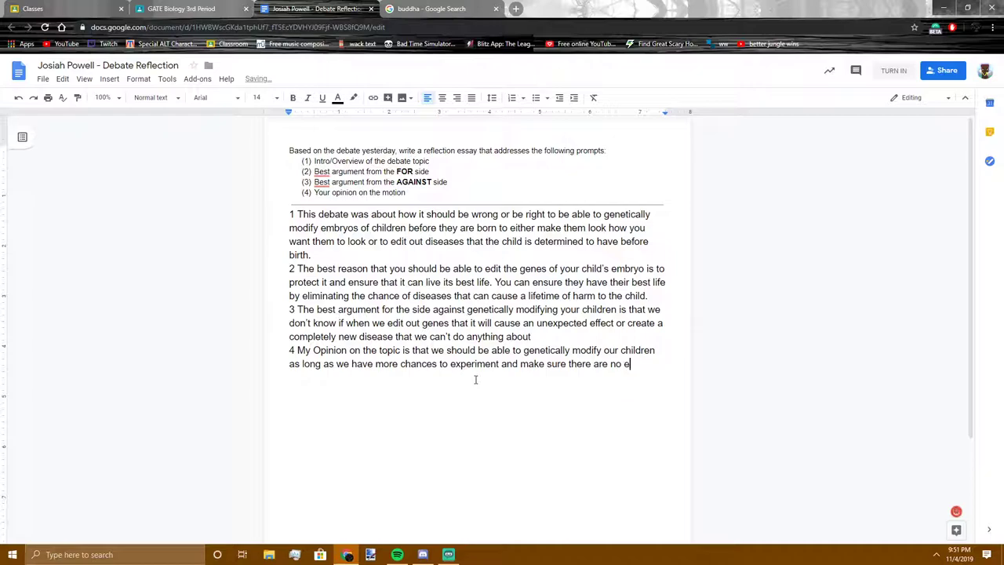
{"action": "type", "text": "unexpecte"}
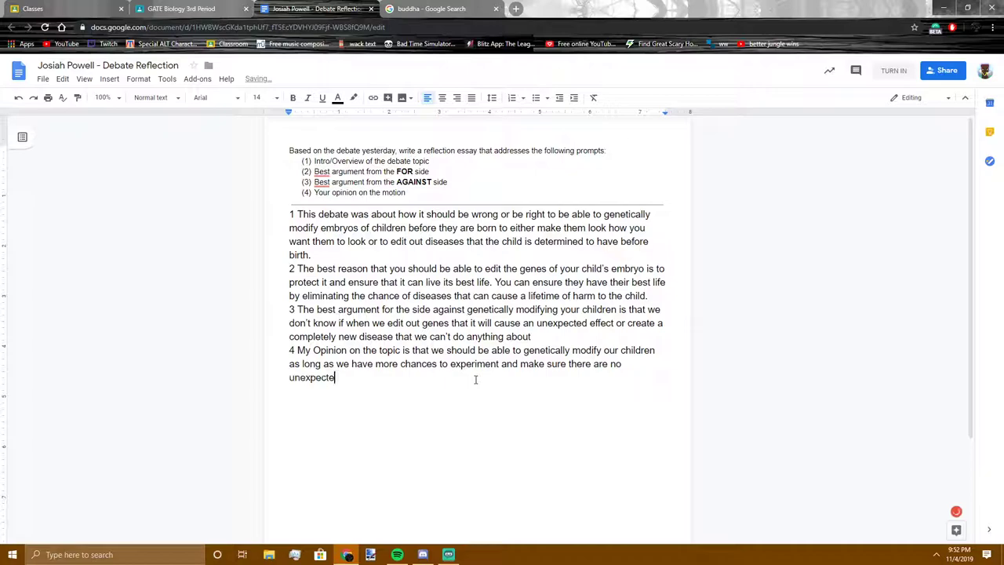
{"action": "type", "text": "d effects because if there arent there are nothing but po"}
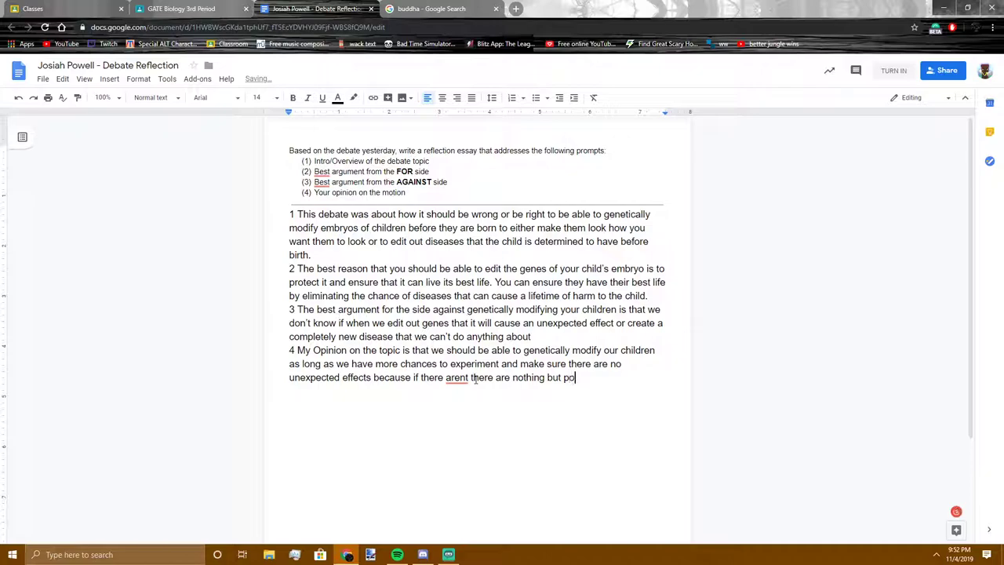
{"action": "type", "text": "sitve factor"}
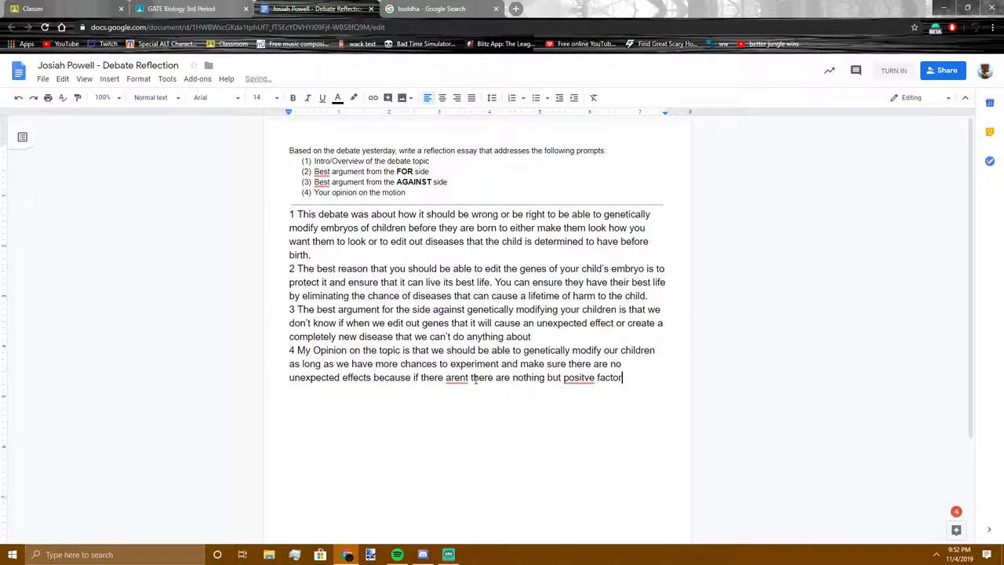
{"action": "type", "text": "s that come from"}
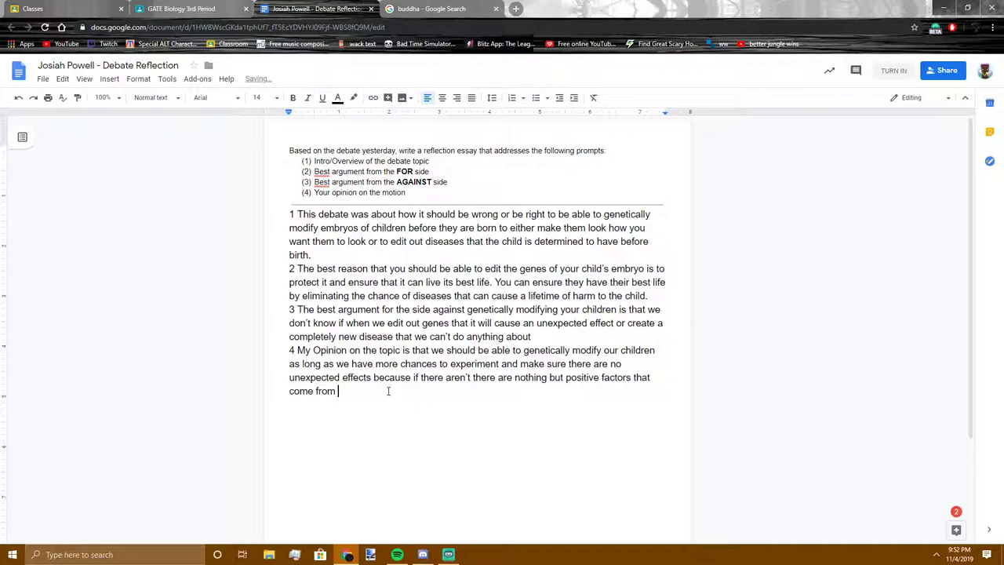
{"action": "type", "text": "gmo babies."}
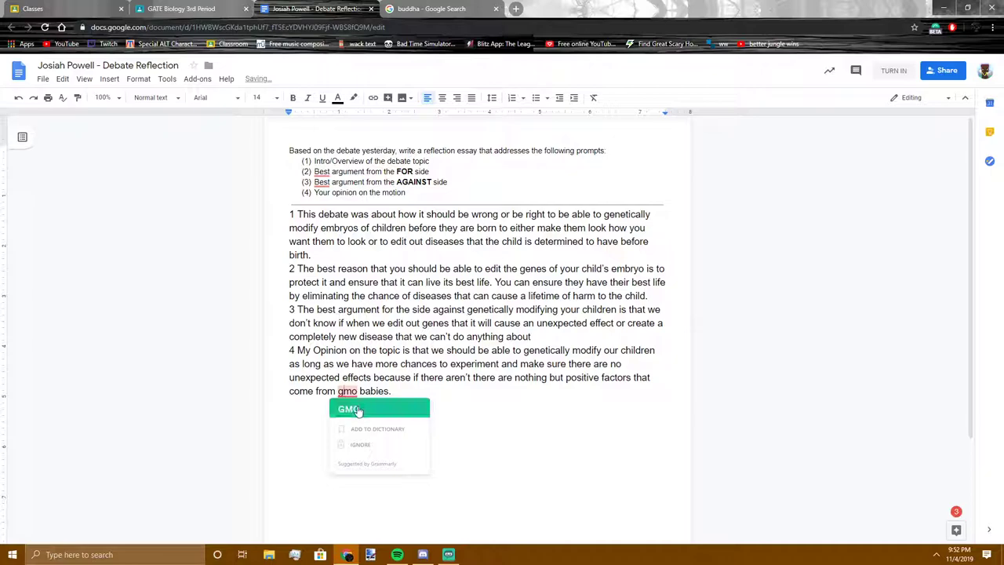